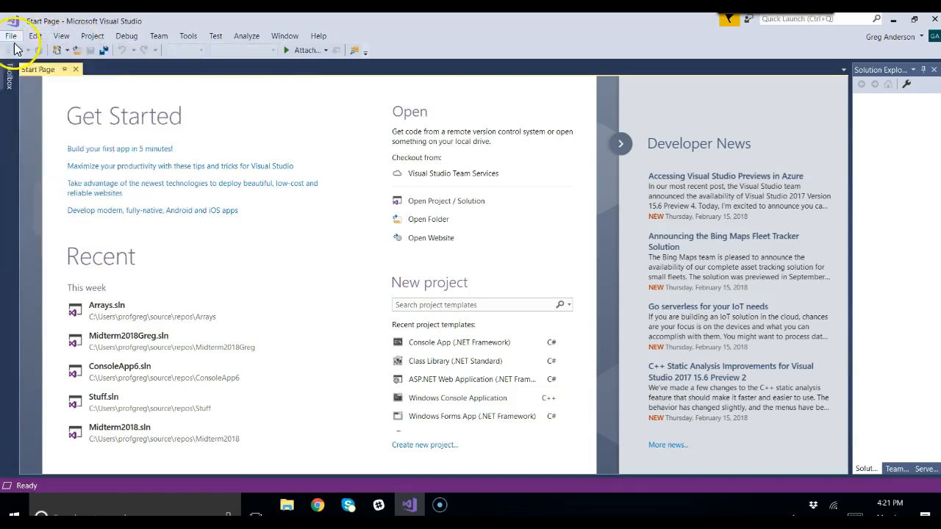
Create a new Visual C# Console App (.NET Framework) project named OOPFun
left_click(11, 35)
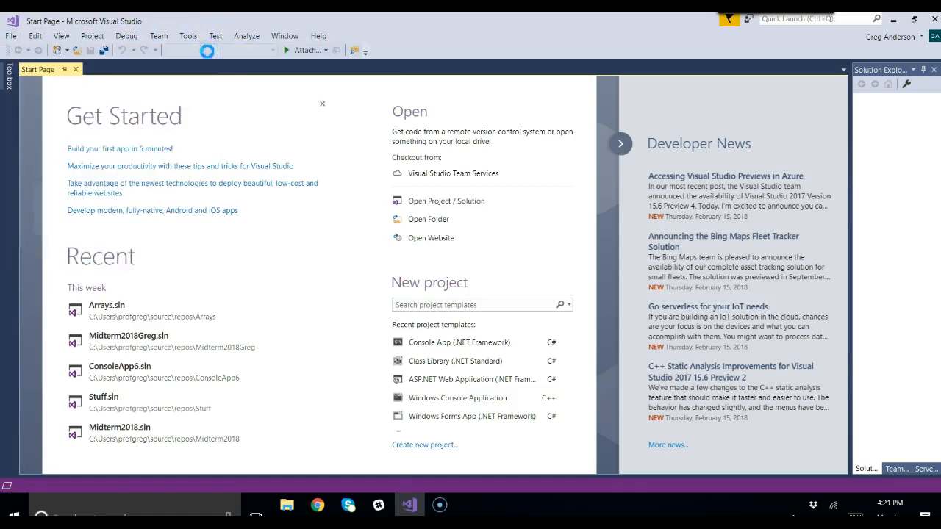
left_click(424, 444)
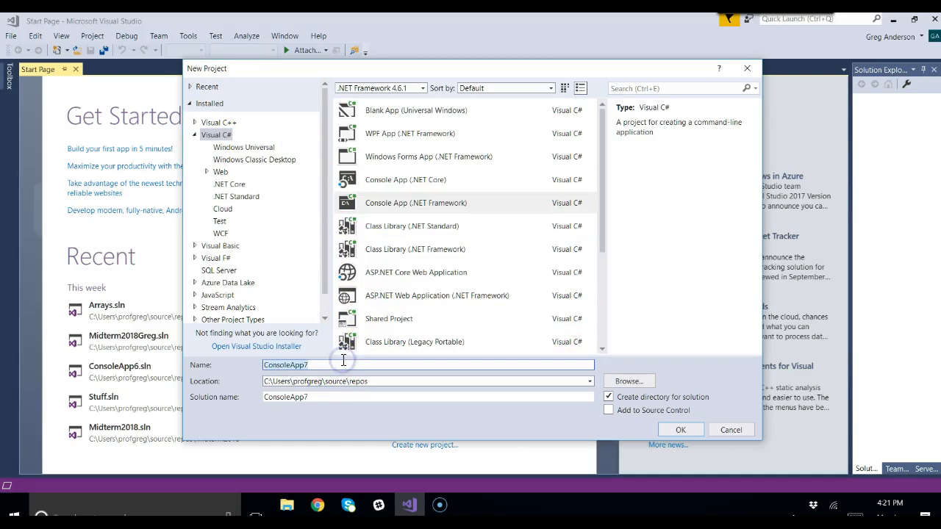
type("OO")
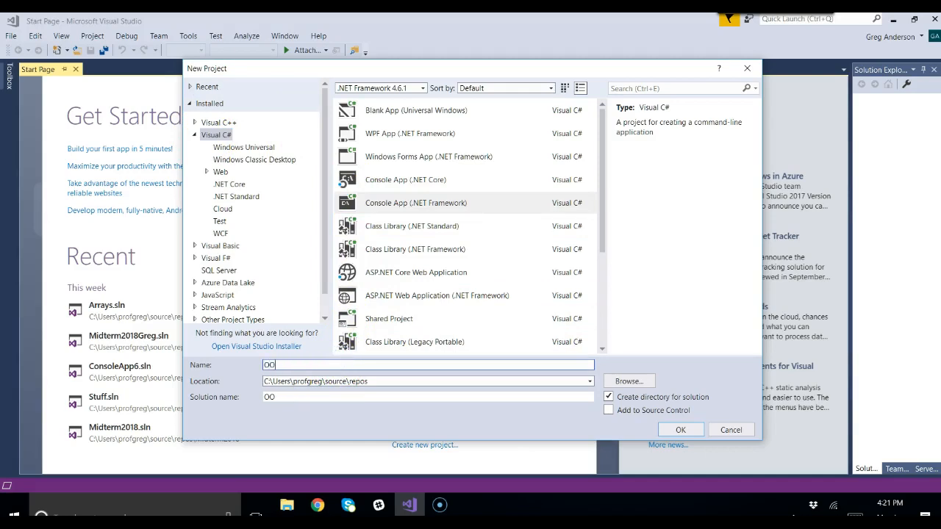
left_click(679, 430)
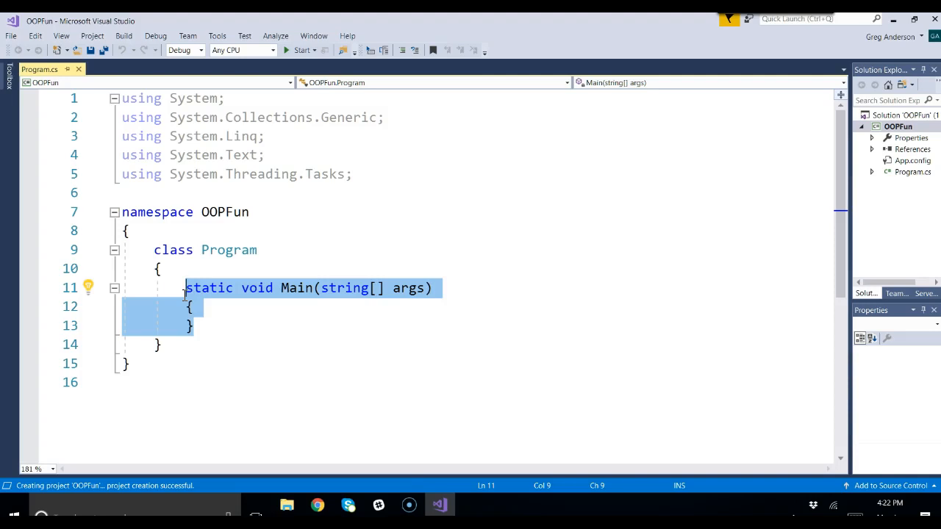
mouse_move(216, 332)
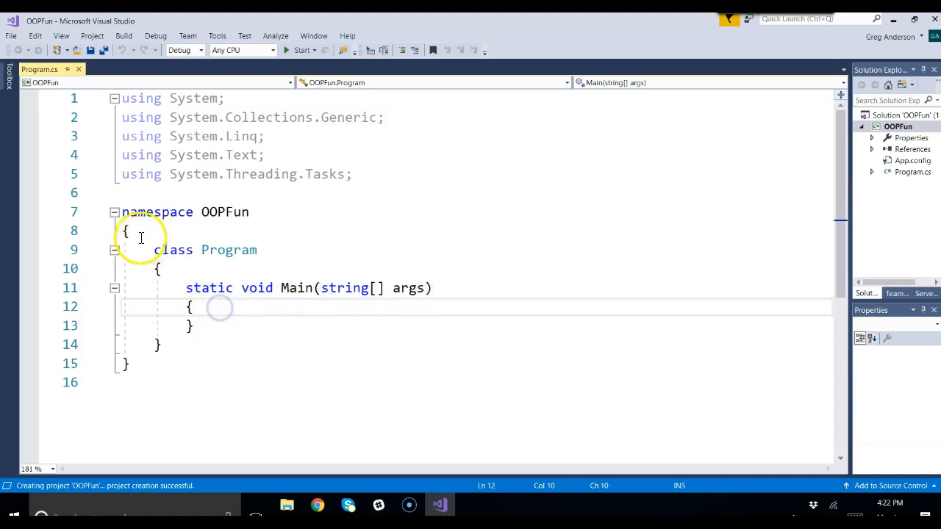
left_click(205, 236)
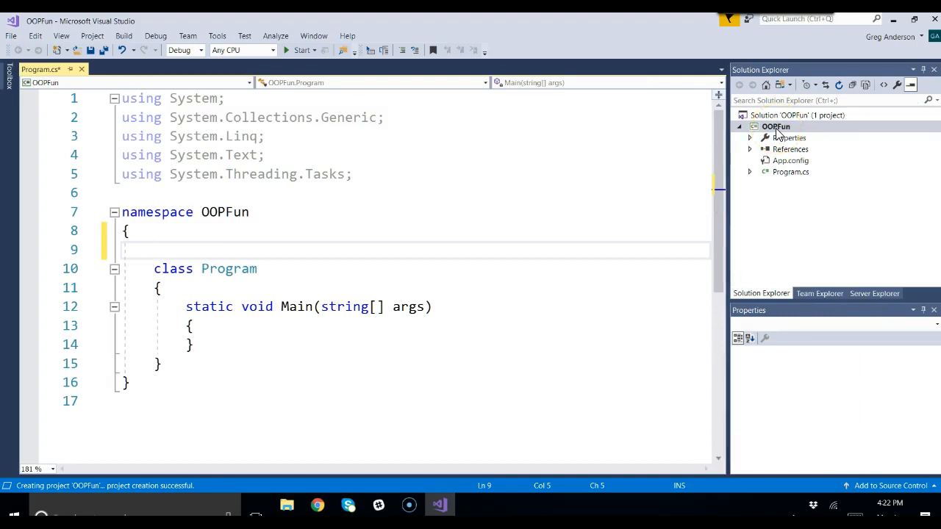
left_click(775, 126)
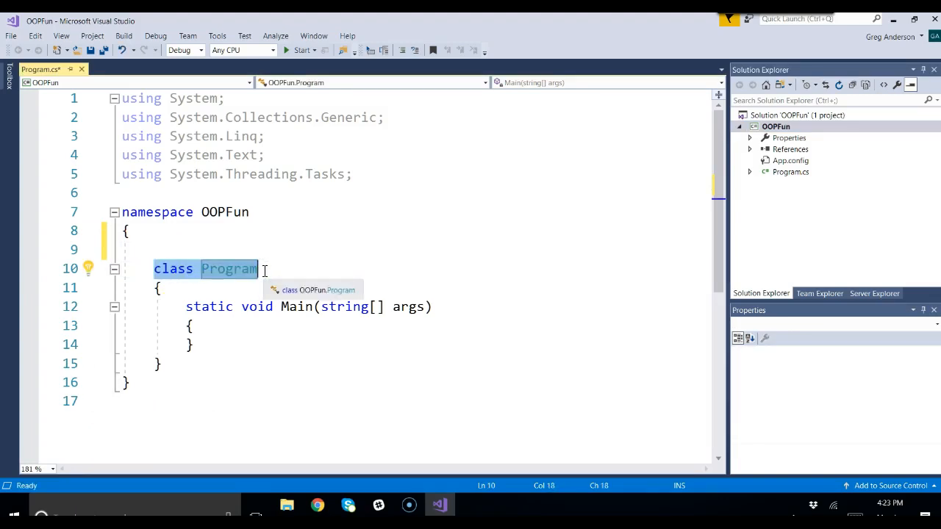
type("class student")
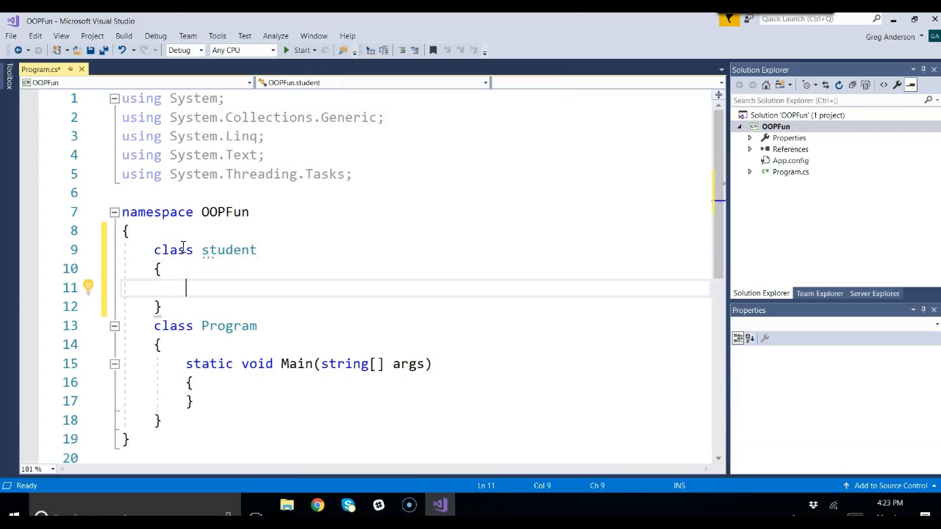
double_click(228, 249)
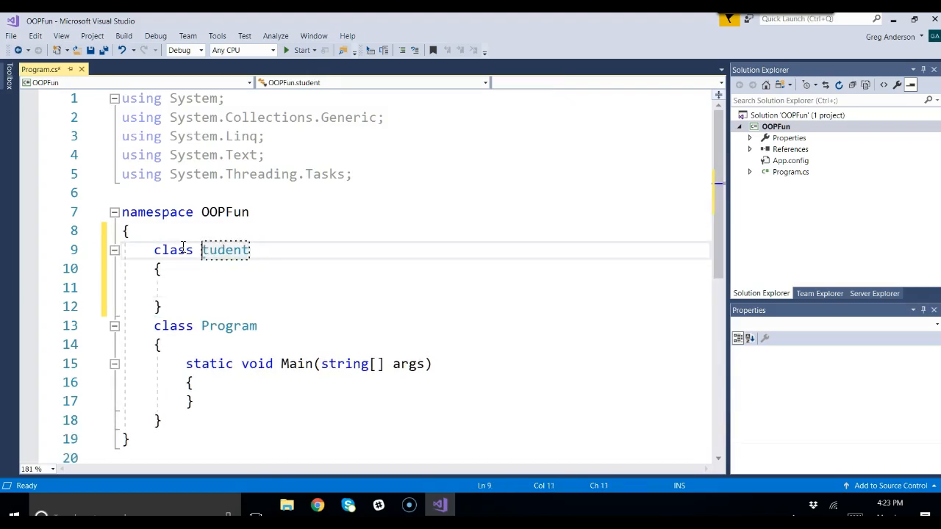
type("S")
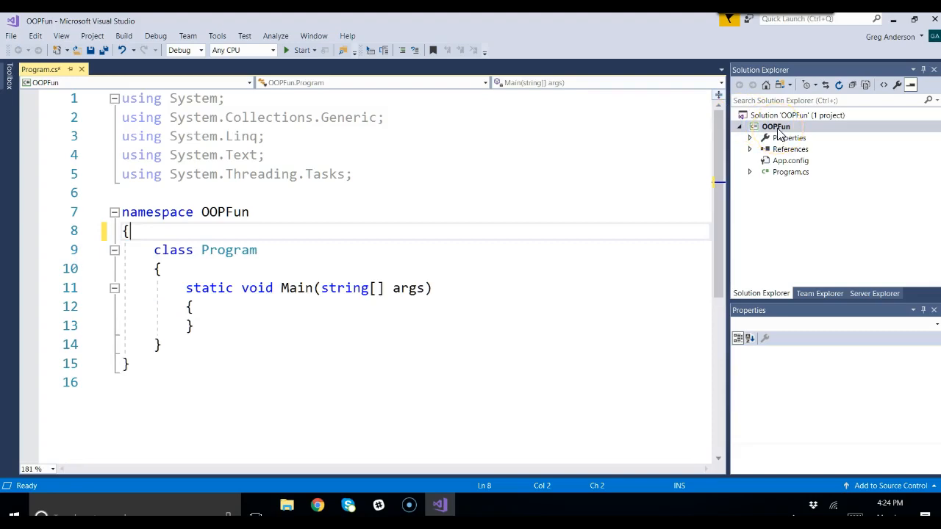
Add a new class file Student.cs to the OOPFun project
left_click(775, 126)
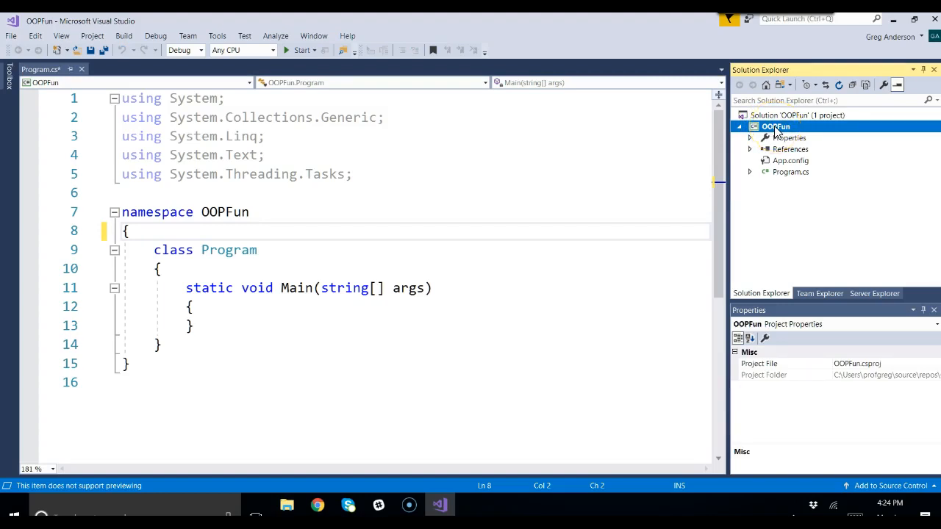
right_click(776, 126)
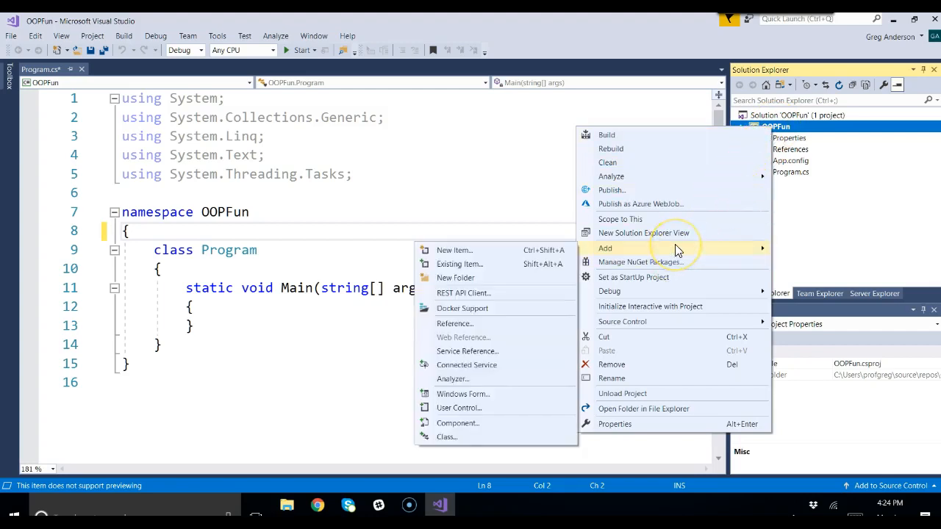
mouse_move(454, 419)
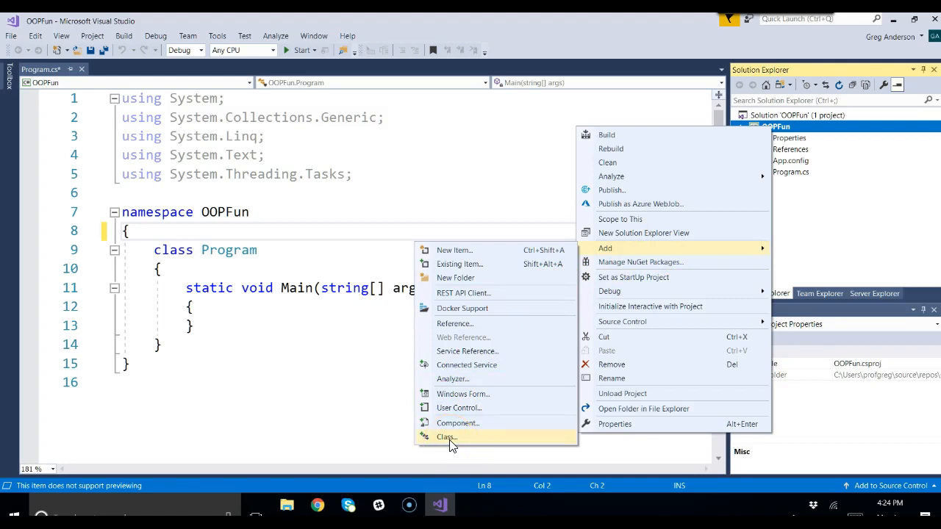
left_click(447, 437)
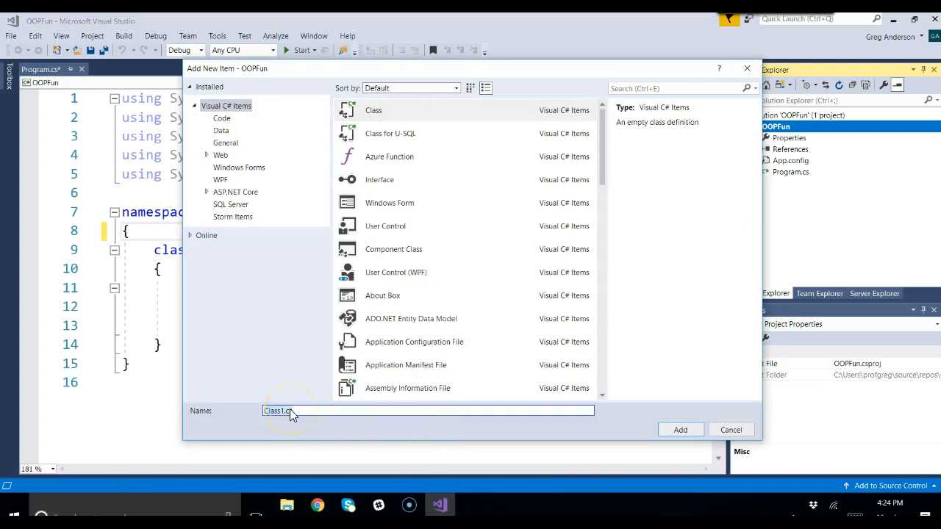
type("Student.cs")
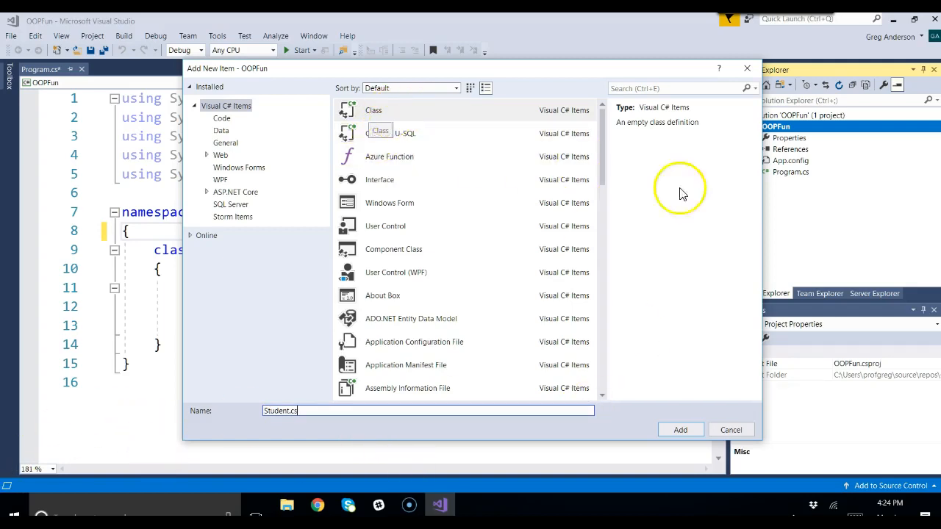
left_click(680, 430)
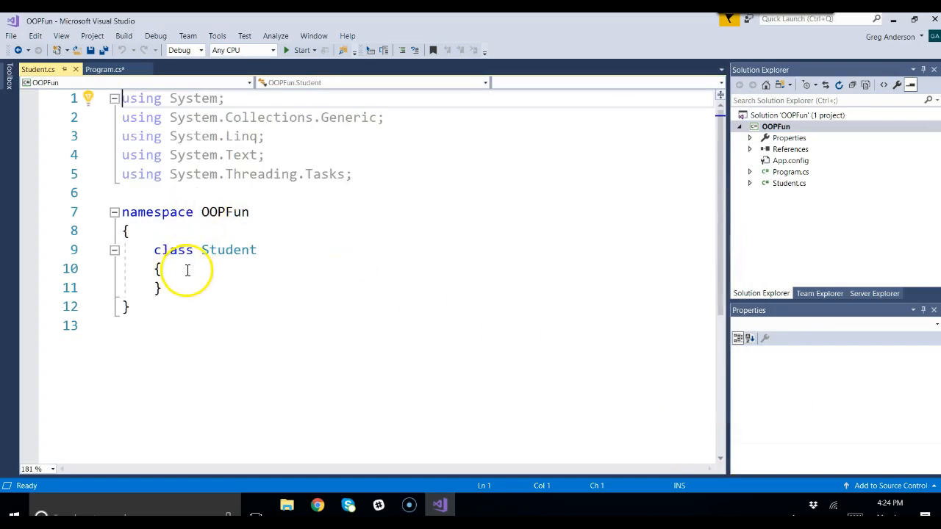
Declare String Name, int Age, String Gender and double GPA fields in Student
key("enter")
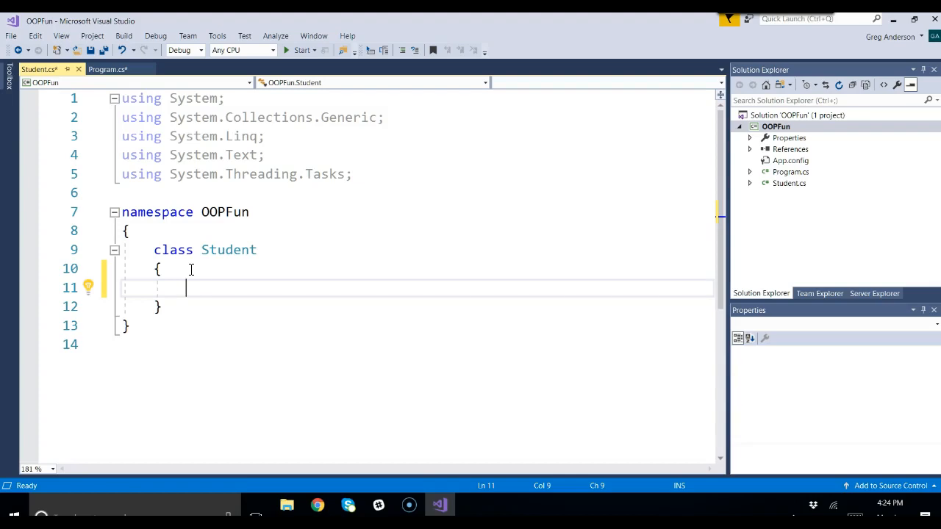
type("St")
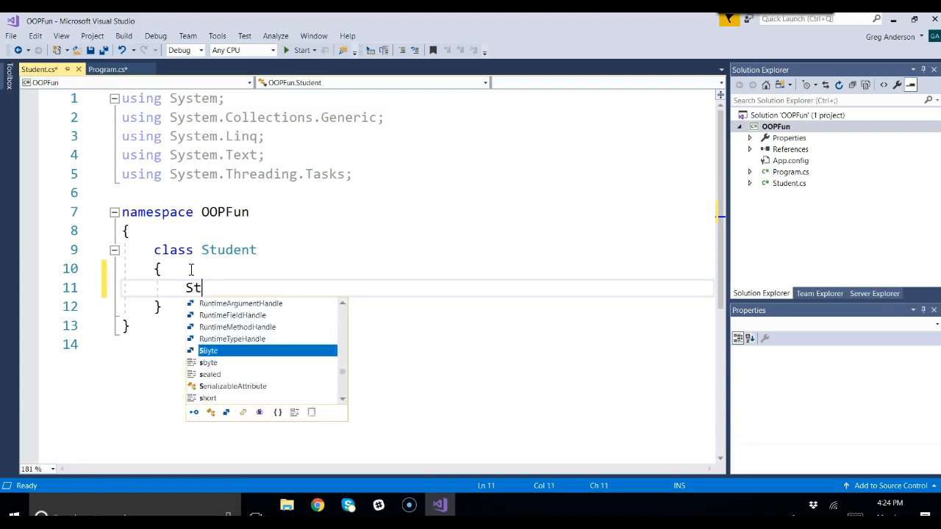
type("ring Namae")
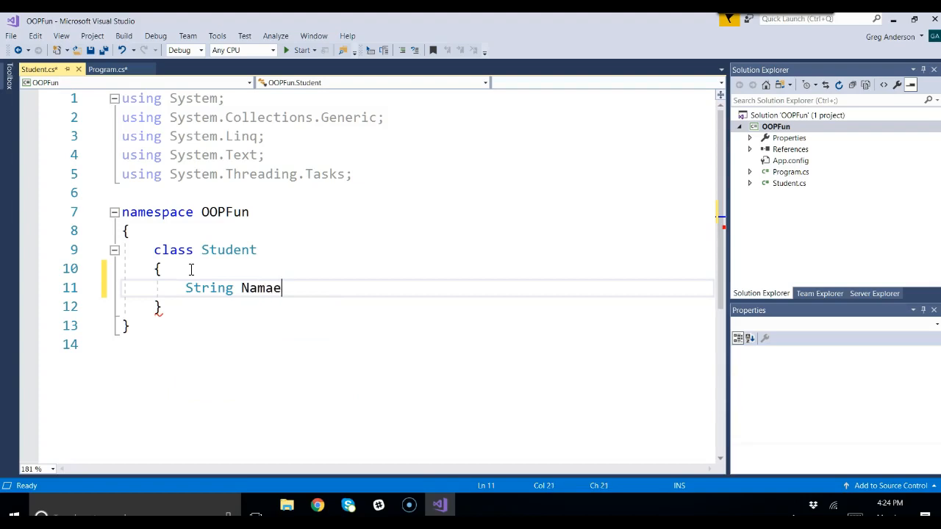
key("Backspace")
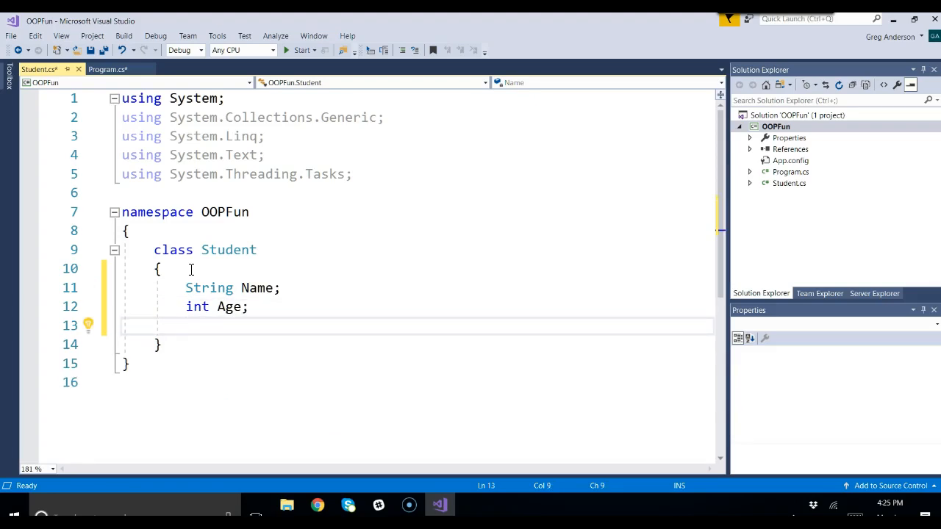
type("S")
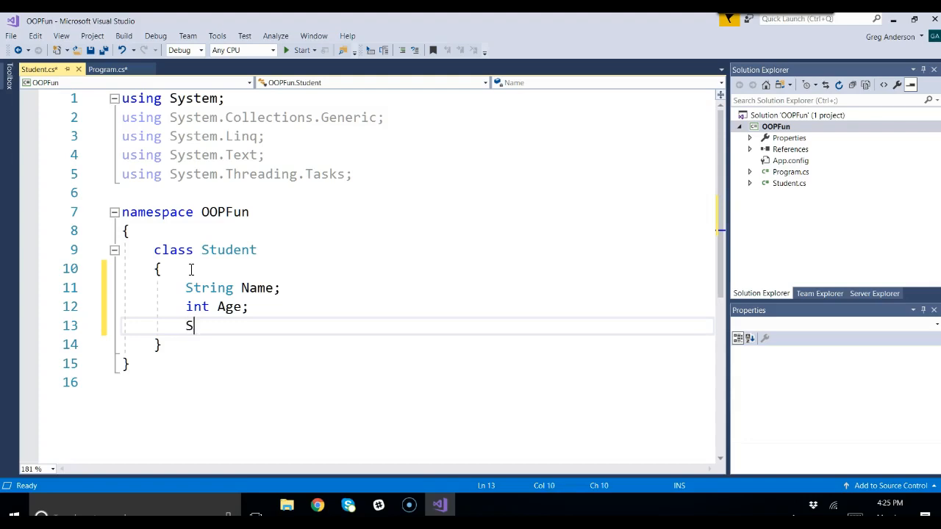
type("tring Gender")
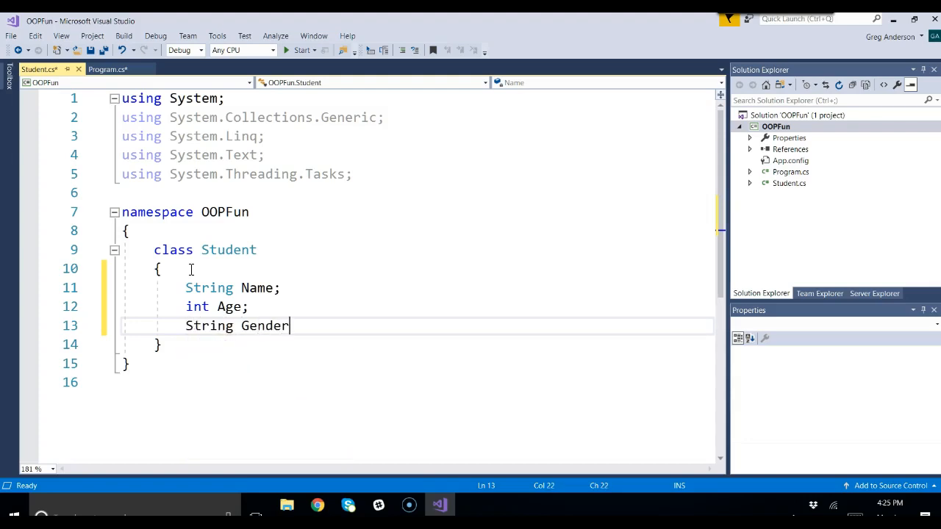
type(";")
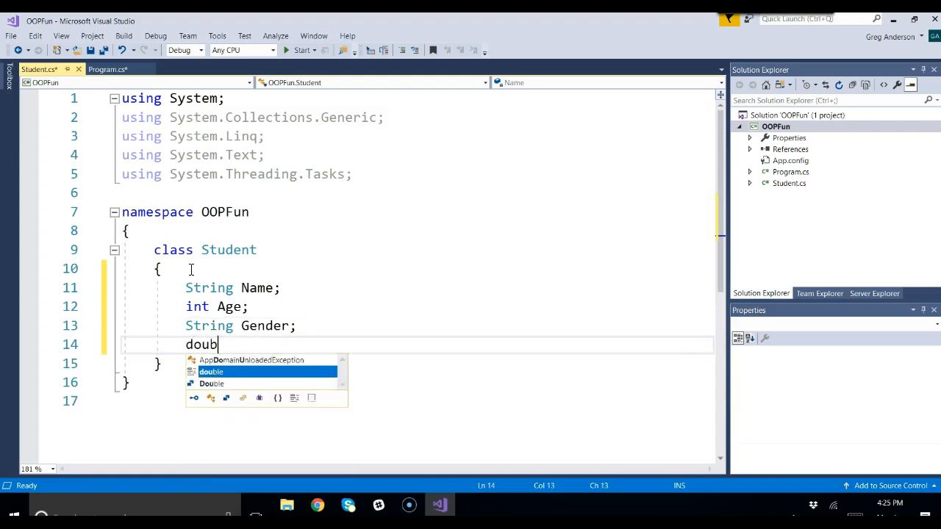
type("le GPA;")
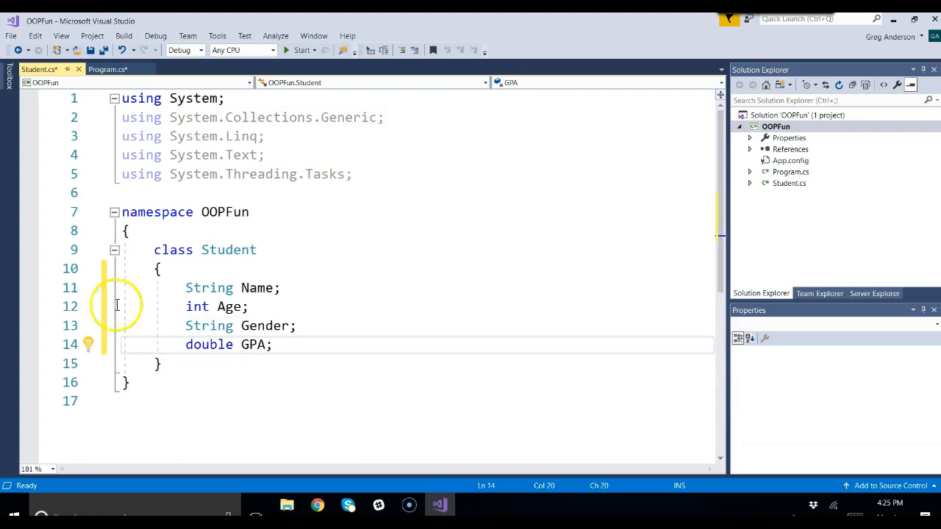
left_click(267, 345)
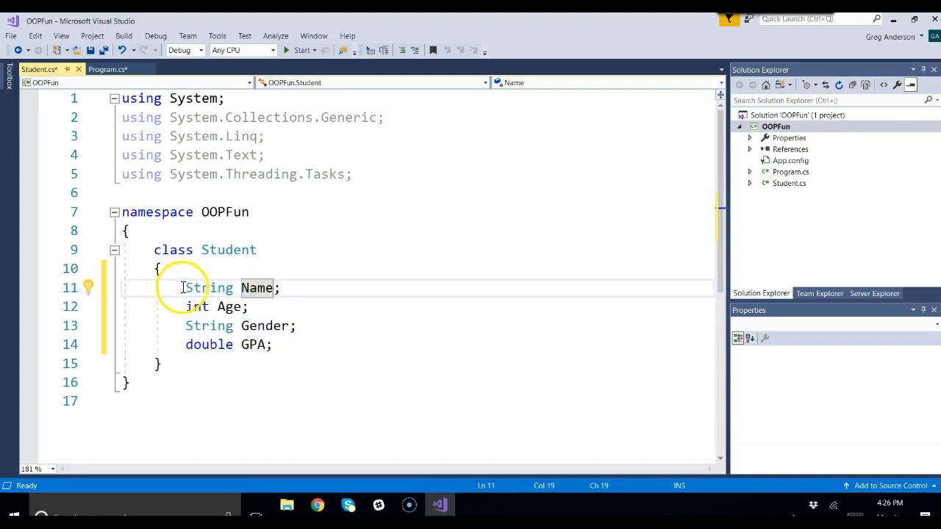
left_click(186, 288)
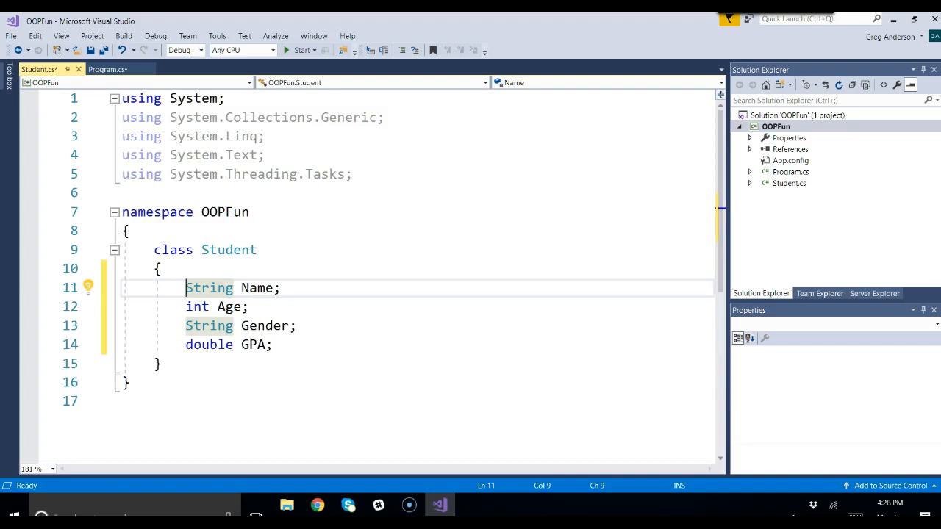
Add 'public' to the Age, Gender and GPA fields, then highlight 'public' and 'Name'
type("public")
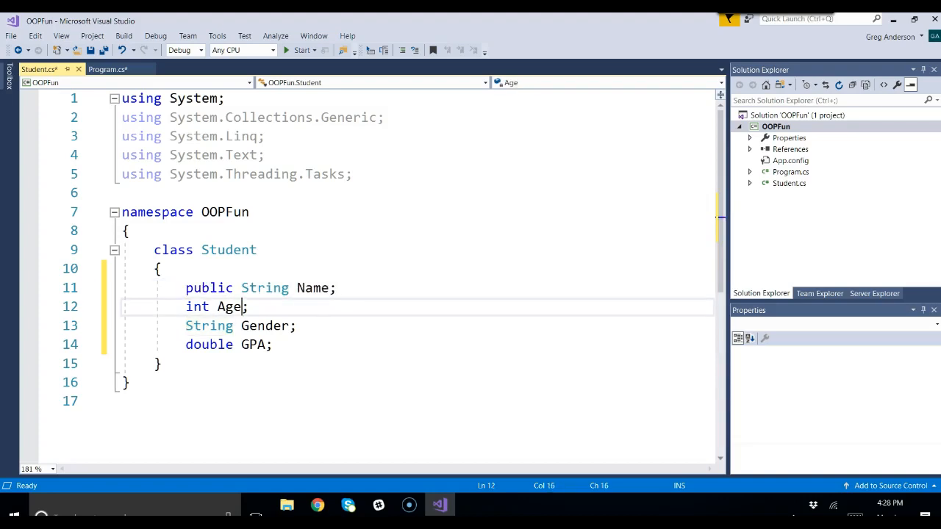
type("public")
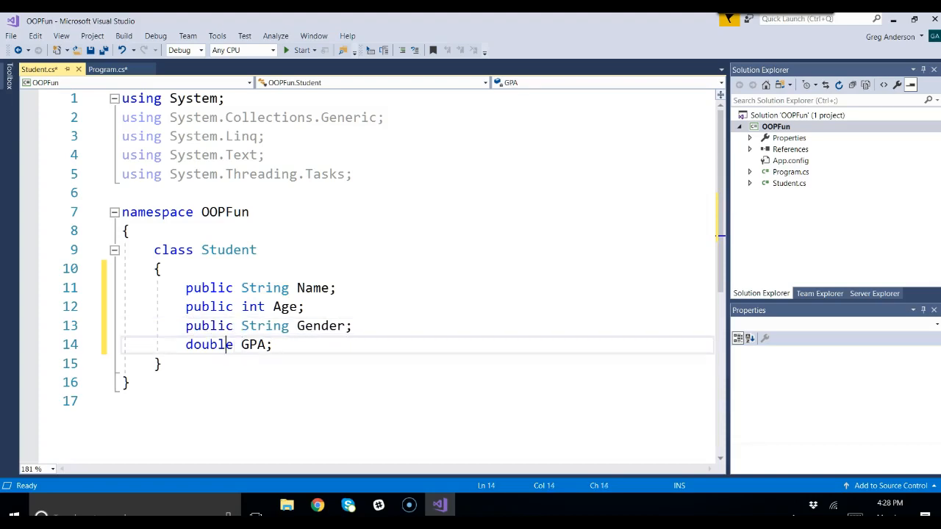
type("public")
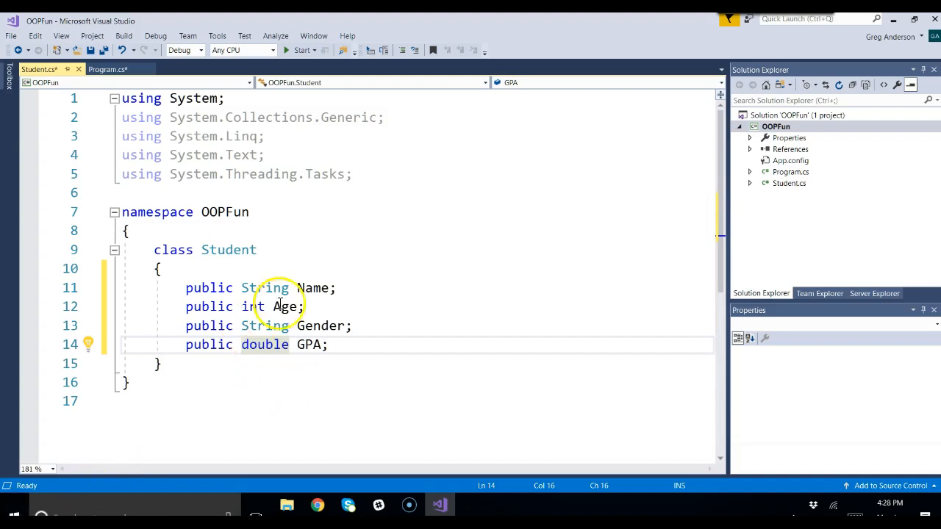
double_click(311, 287)
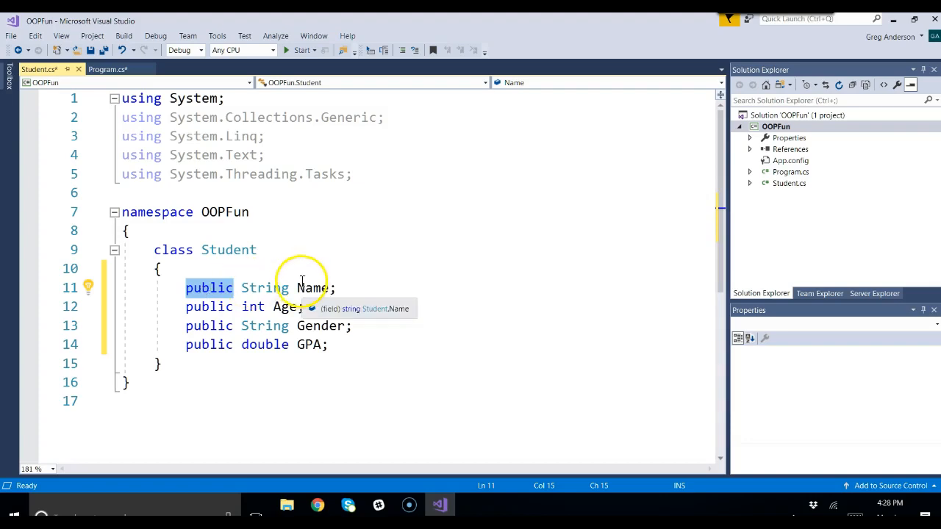
double_click(312, 287)
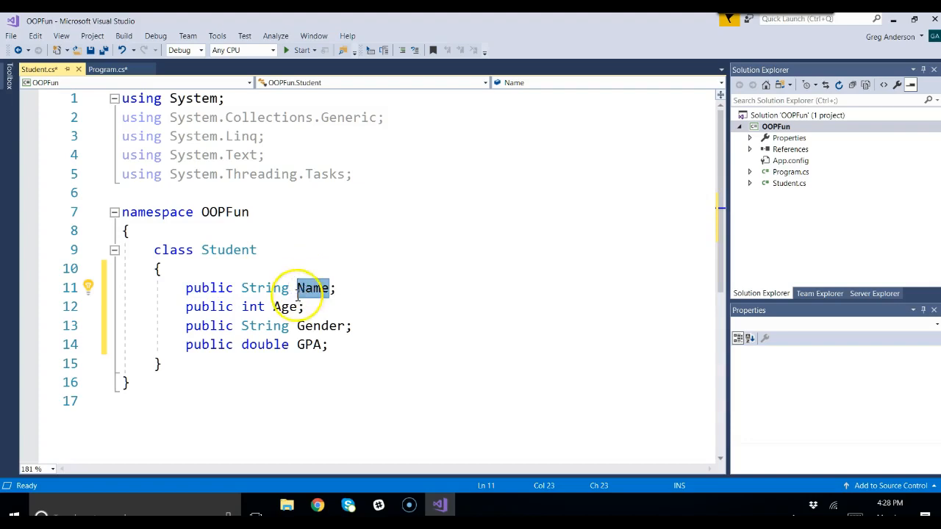
mouse_move(312, 287)
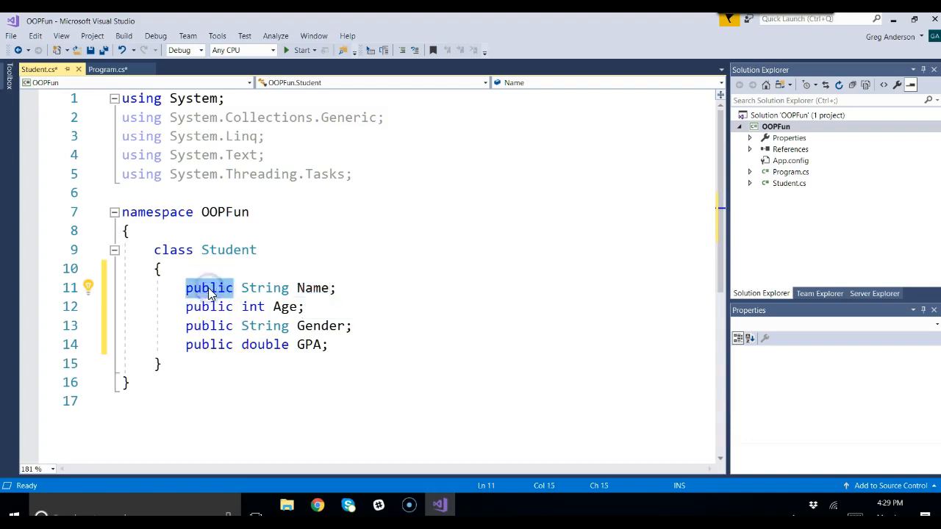
type("private")
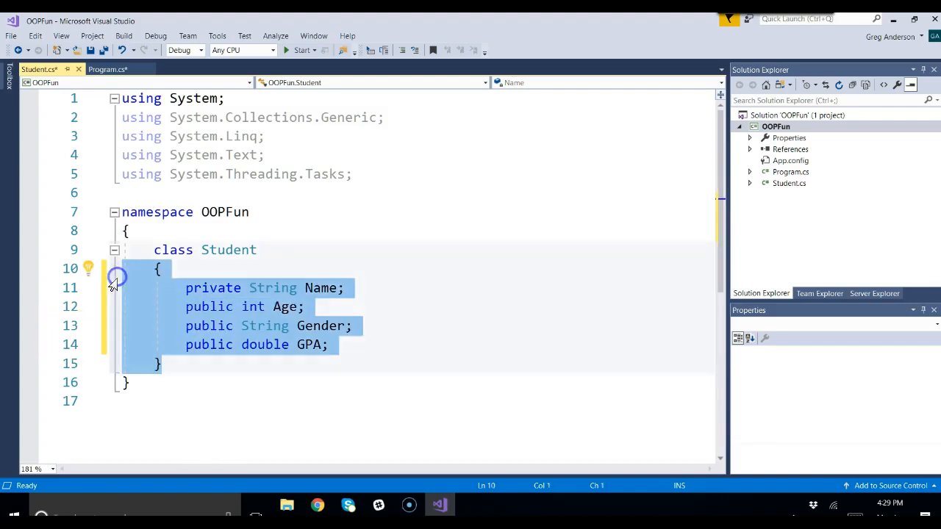
mouse_move(321, 288)
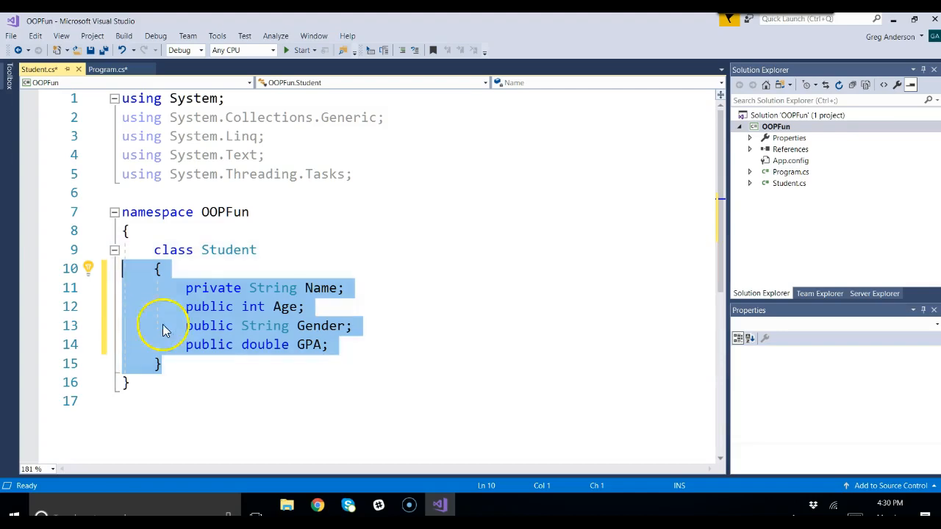
left_click(213, 326)
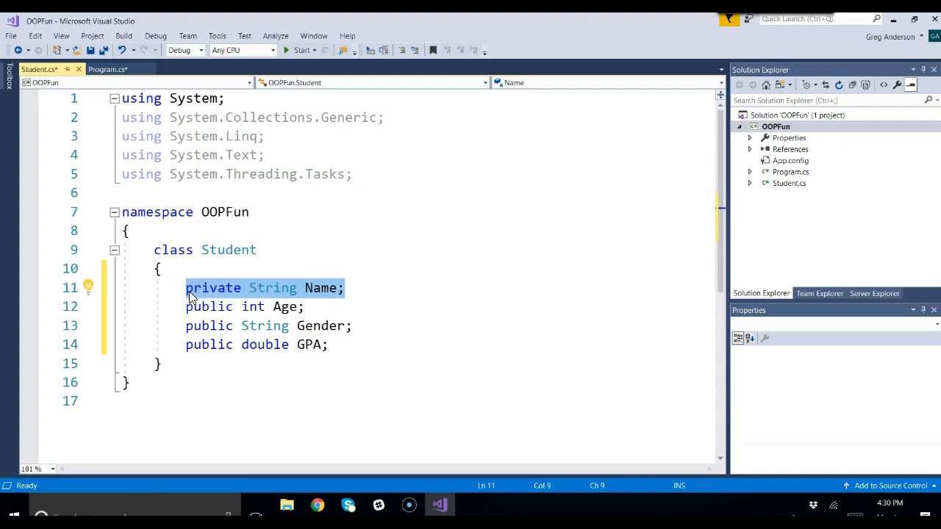
left_click(321, 287)
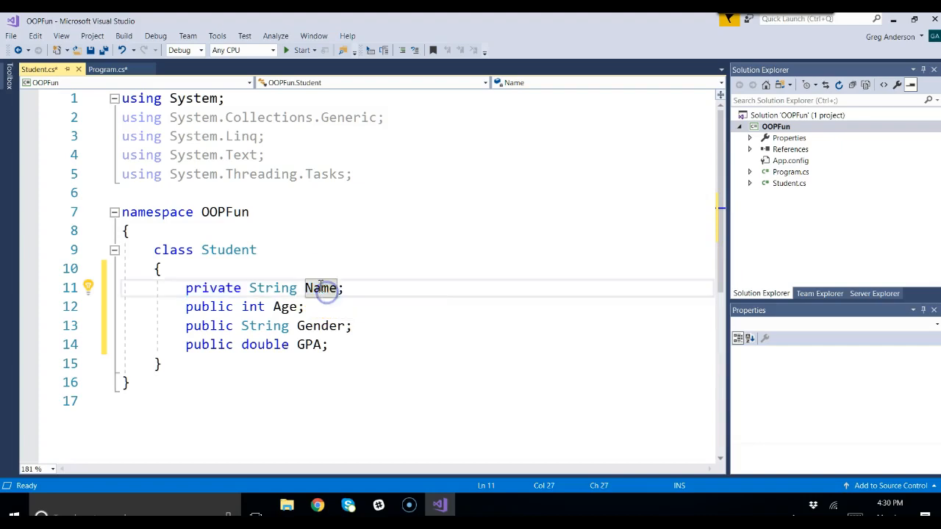
double_click(320, 288)
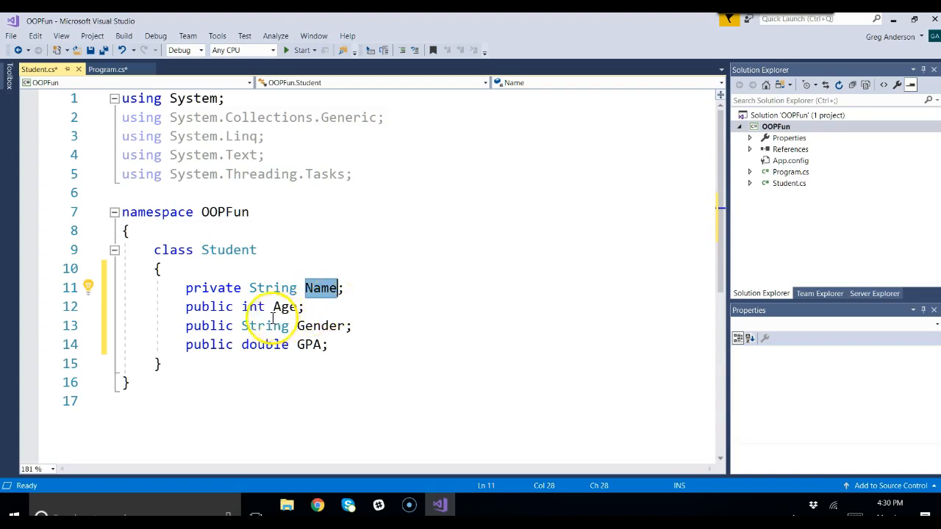
double_click(212, 288)
type("ublic")
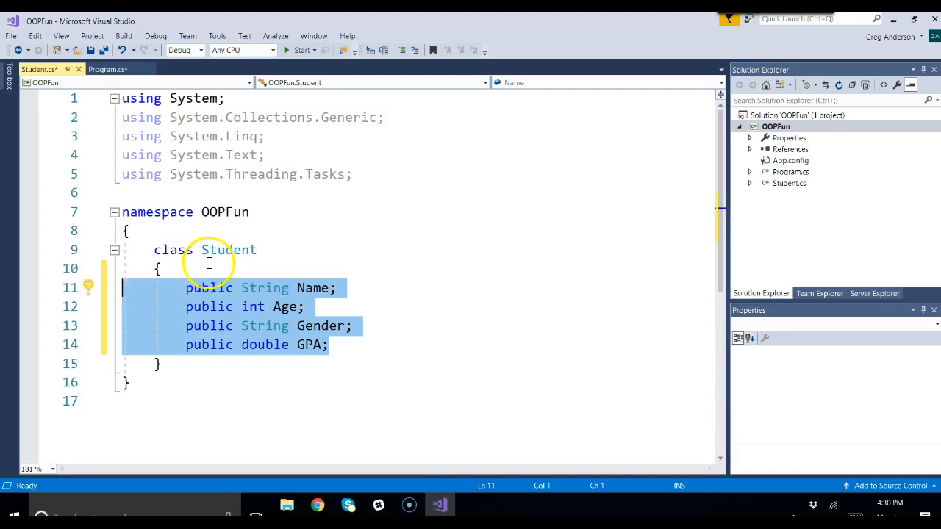
mouse_move(227, 249)
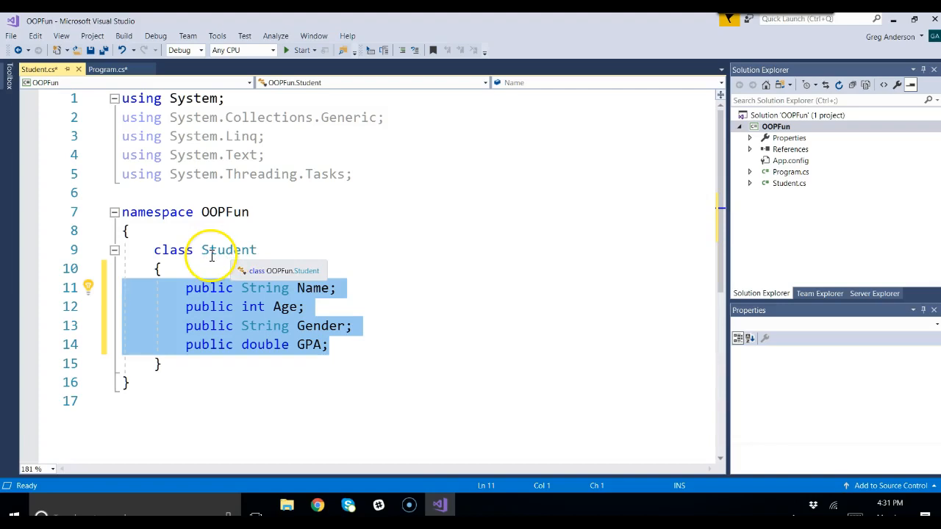
left_click(230, 363)
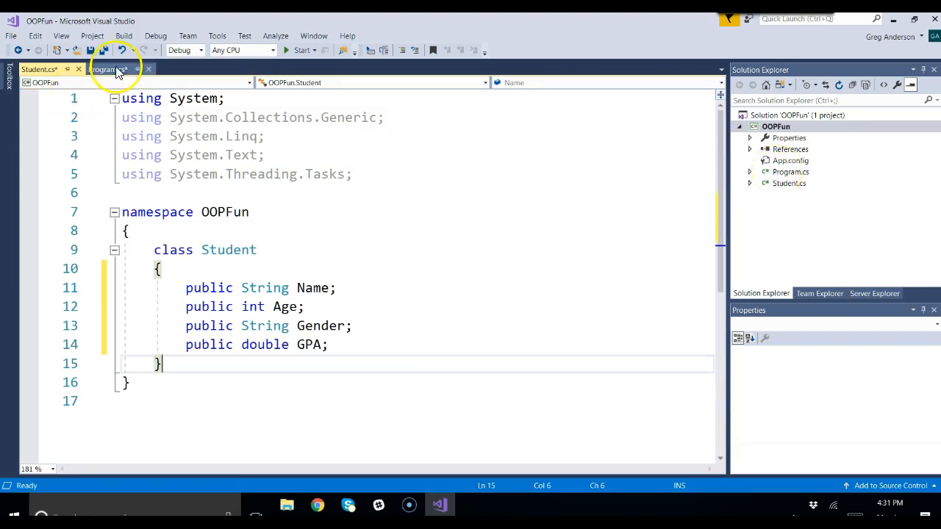
In Program.cs Main, declare int iCount = 0
left_click(108, 69)
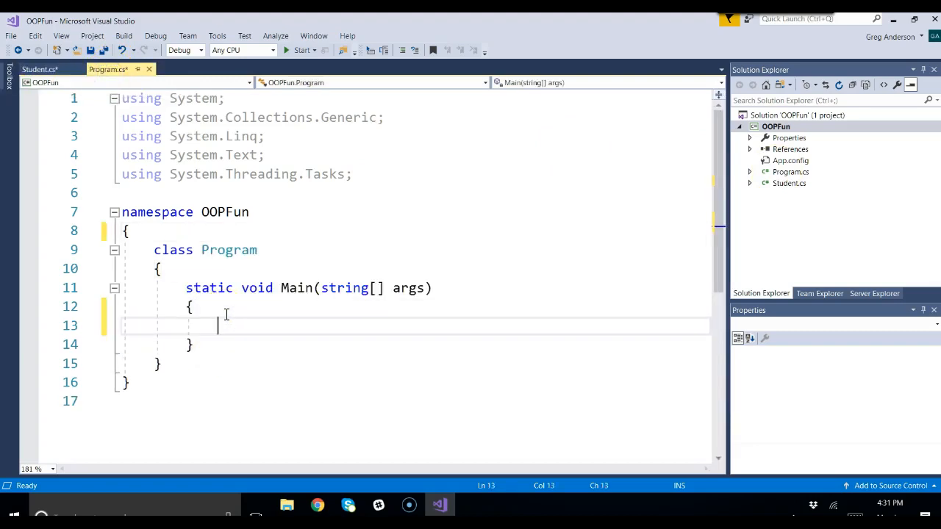
type("int")
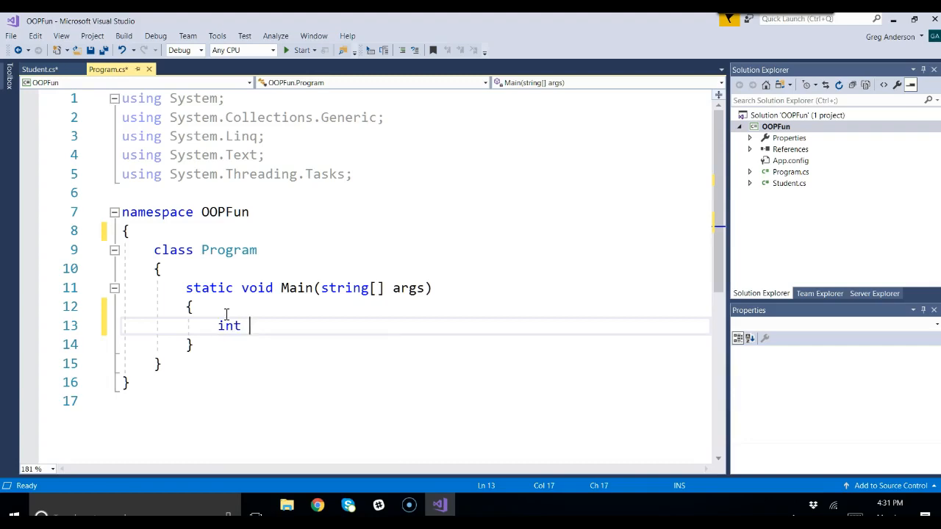
type("i")
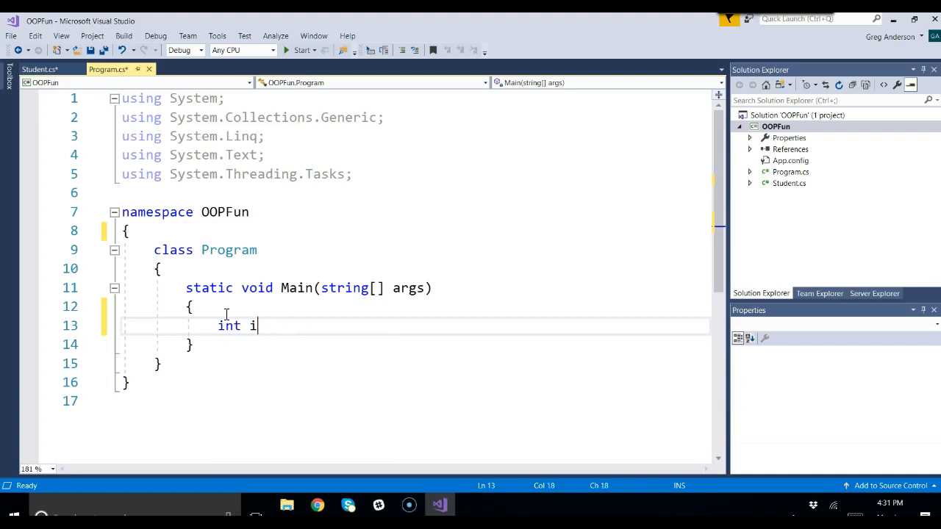
type("Count = 0")
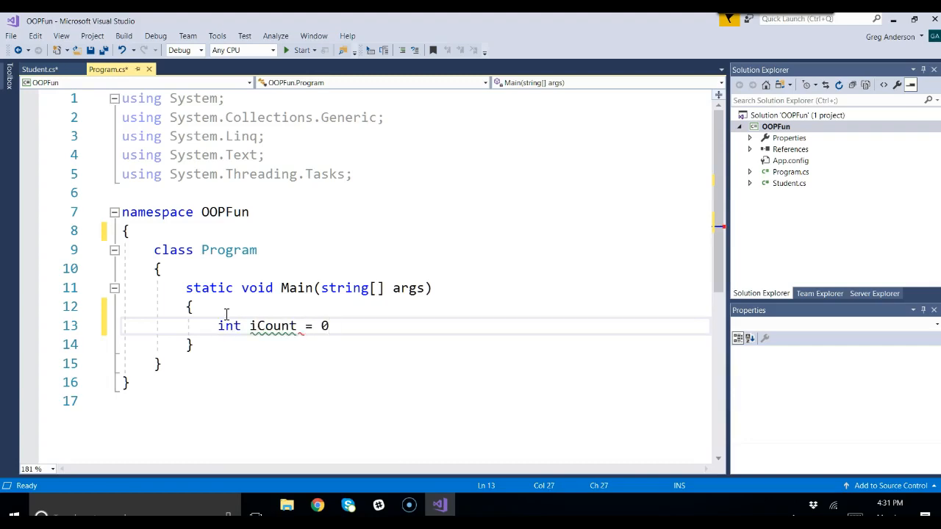
type(";")
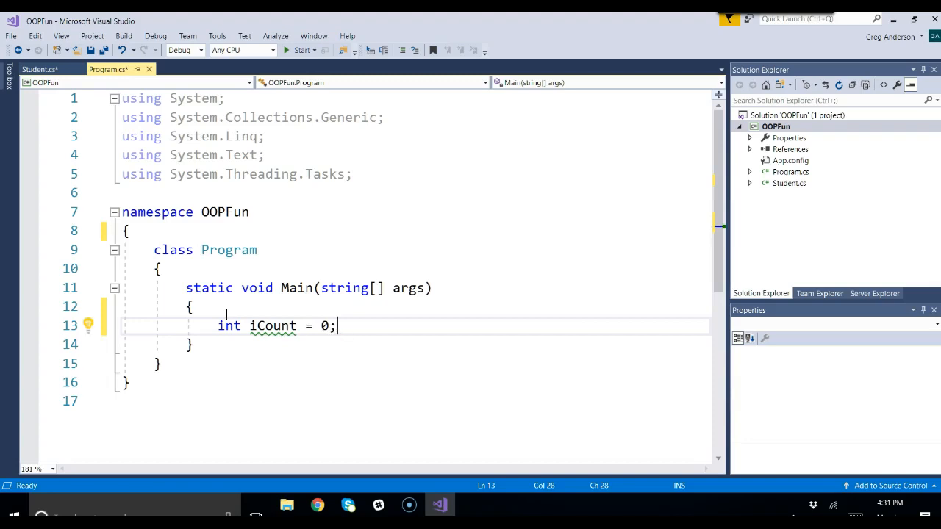
key("enter")
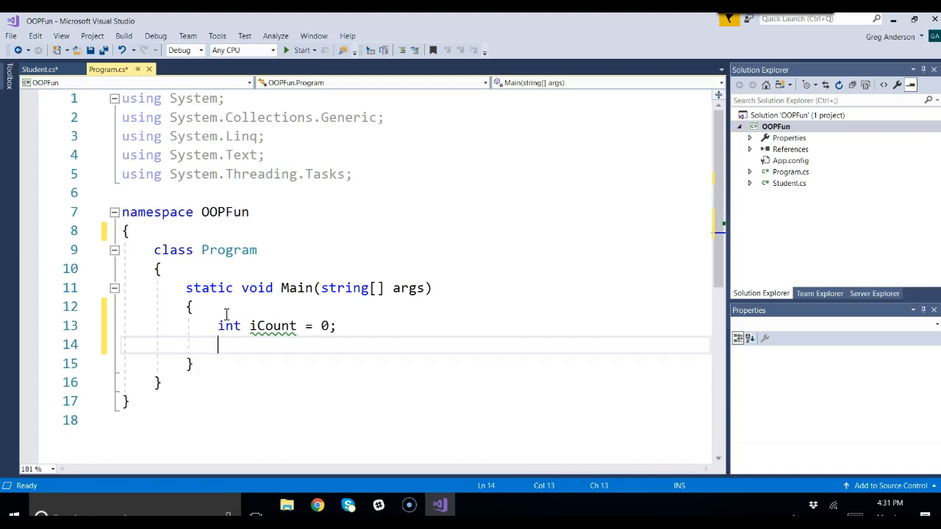
Create Random oRand = new Random() and assign iCount = oRand.Next(100)
type("Random")
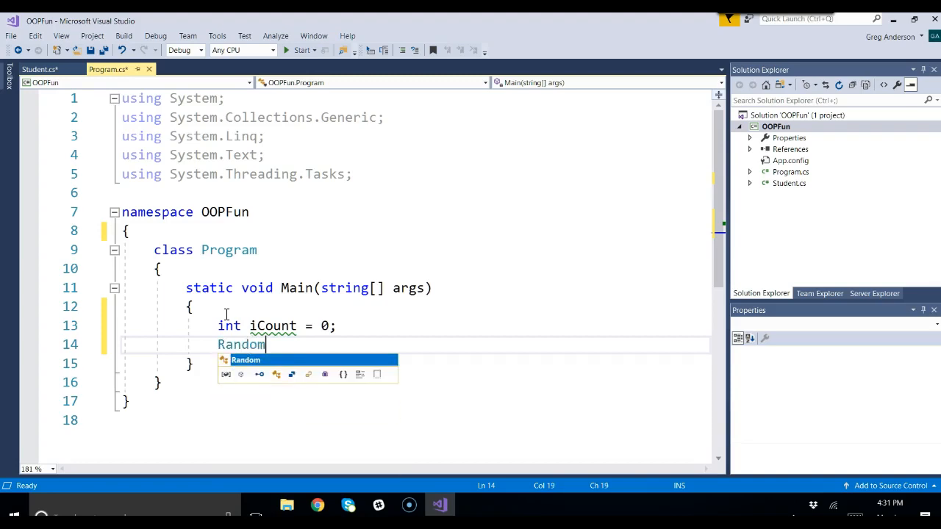
type("oRand = n")
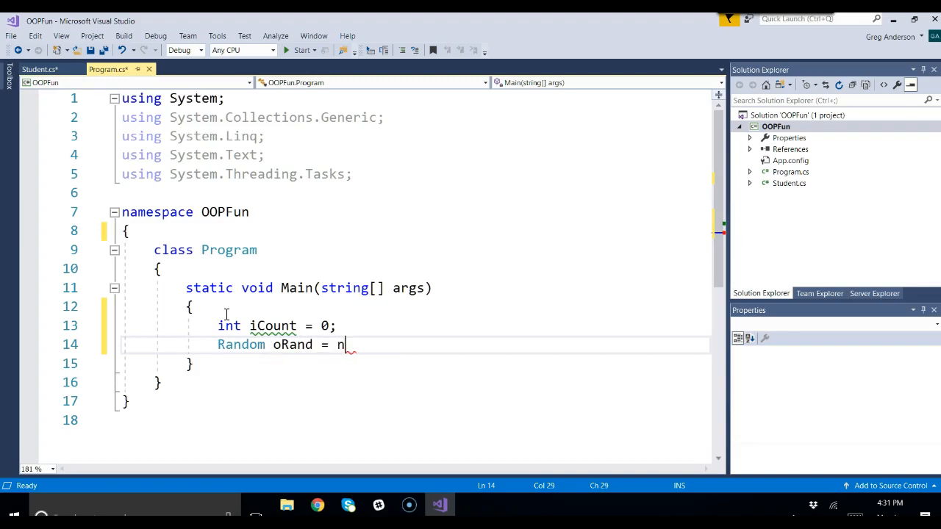
type("ew Random()")
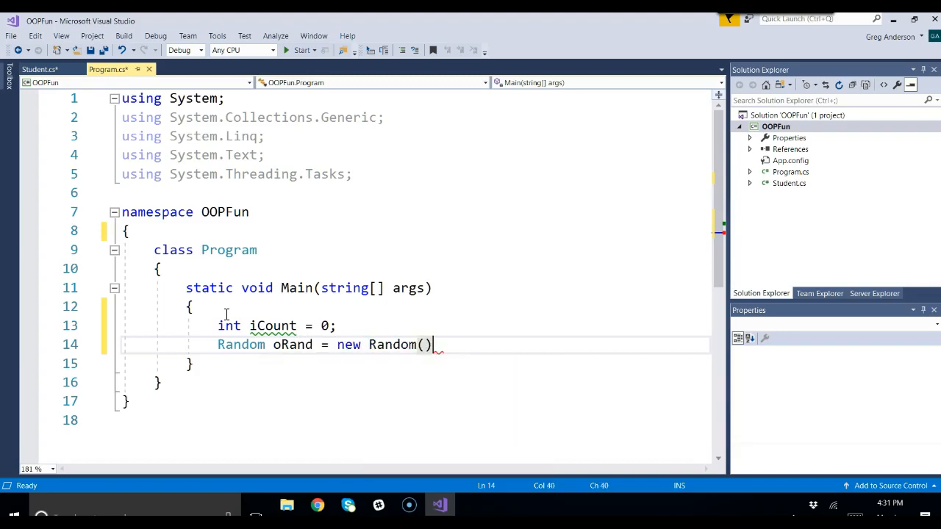
type("oRand.Next(100")
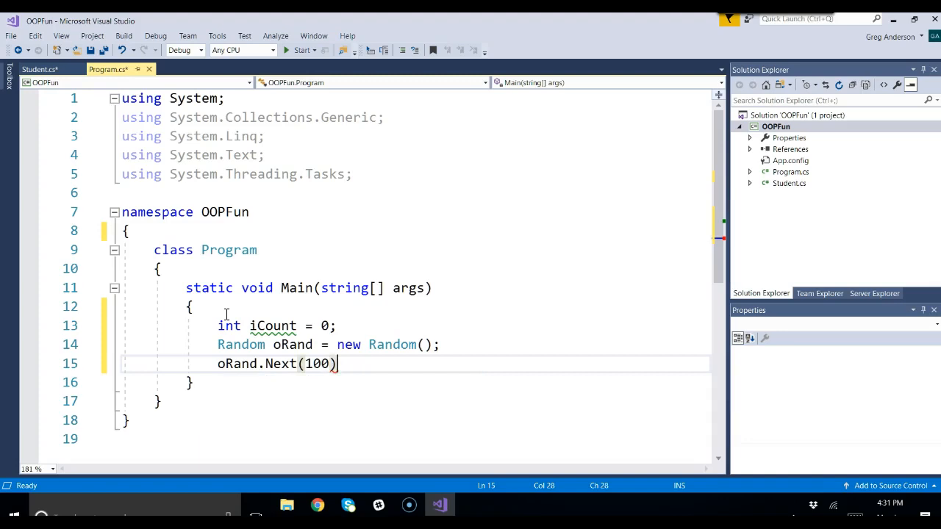
type(";")
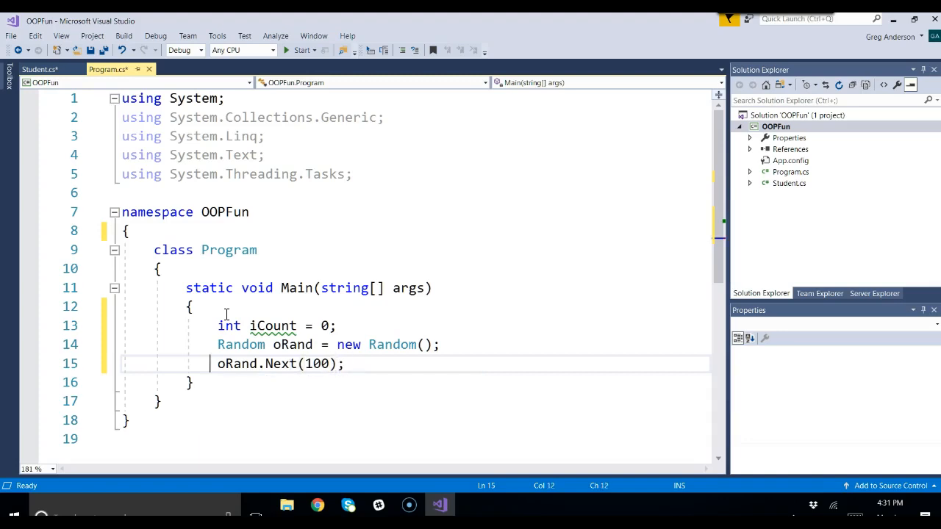
type("iCount =")
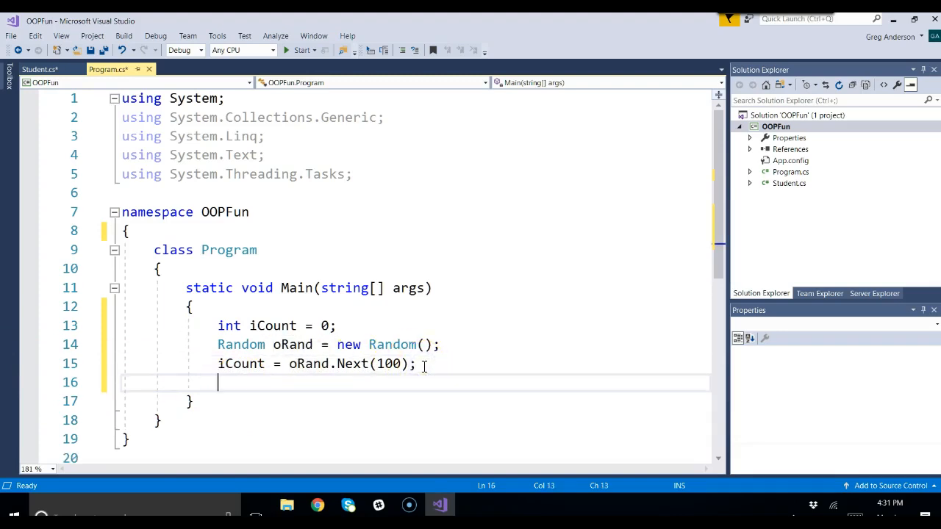
Add the line Student oStud = new Student(); to Main
type("S")
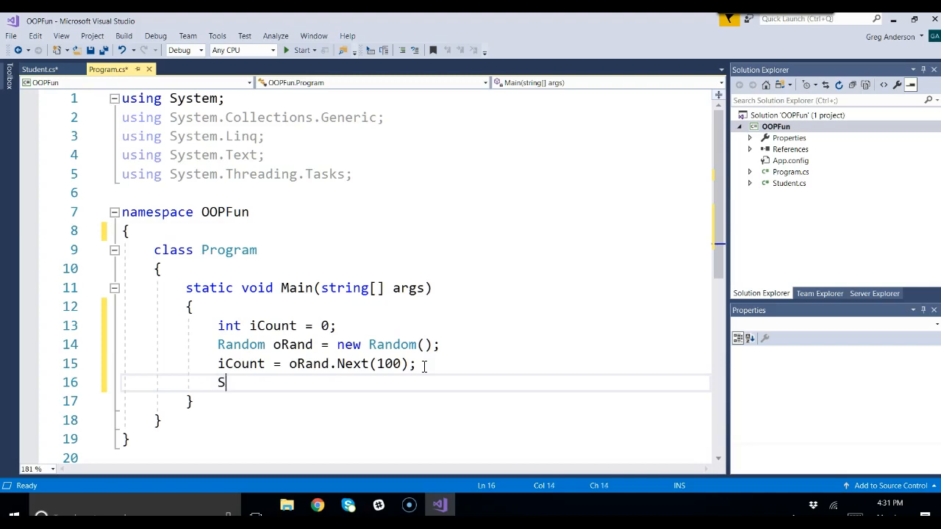
type("tudent")
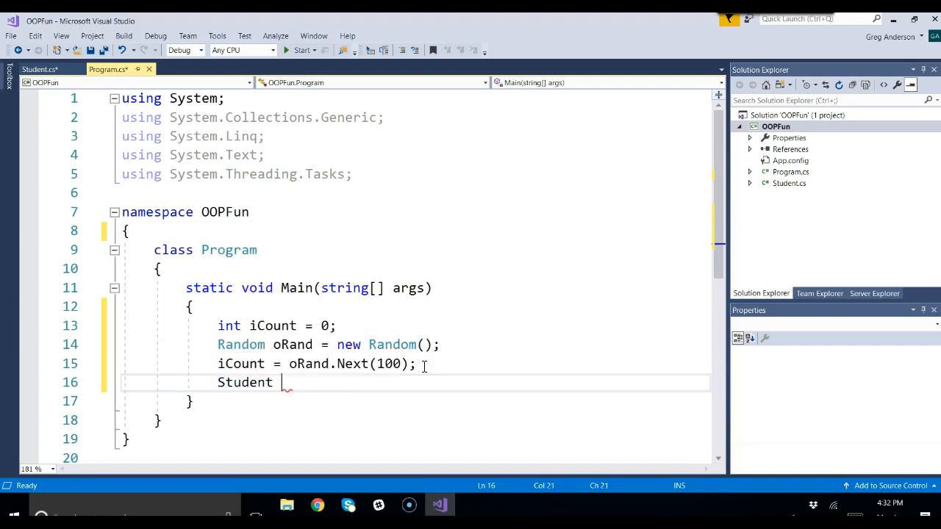
type("oStu")
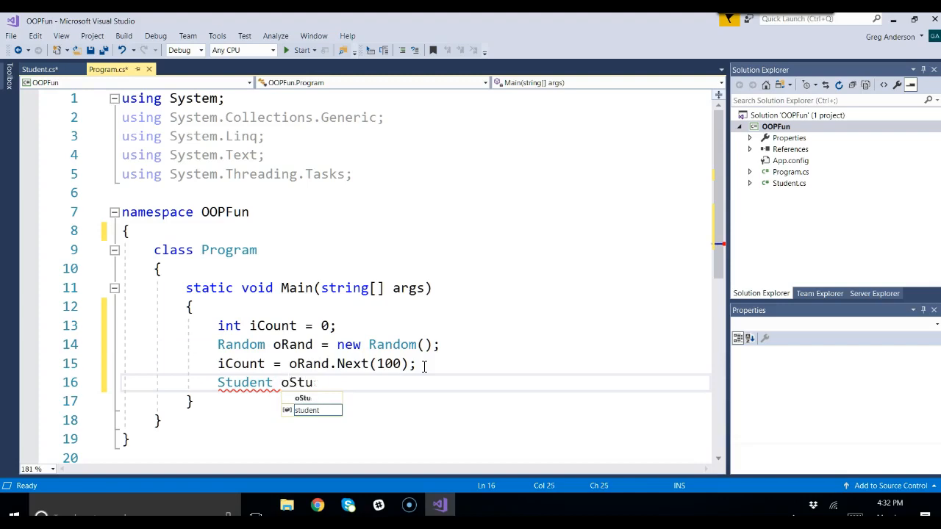
type("d =")
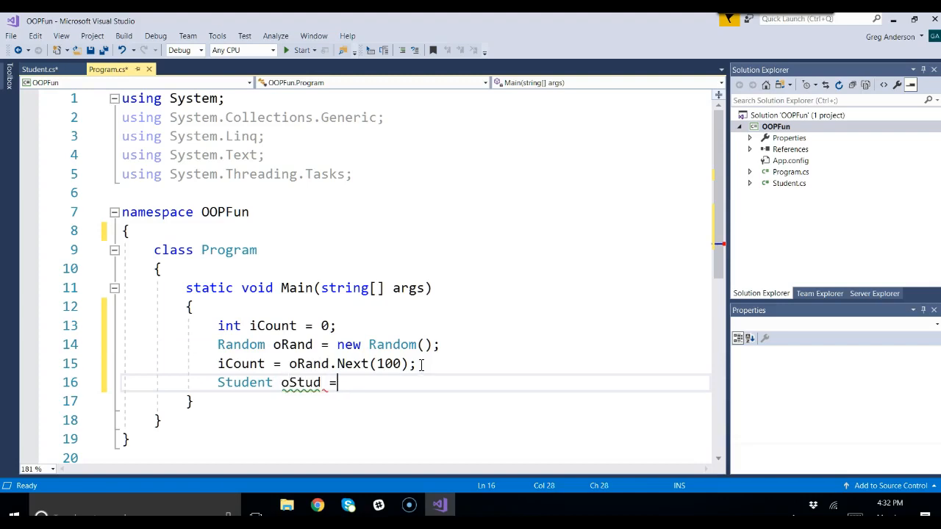
type("new St")
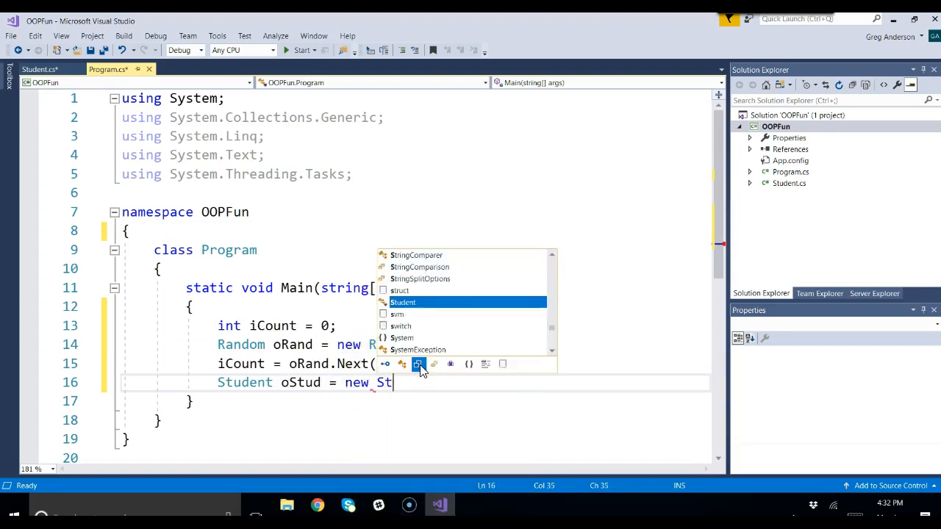
type("udent();")
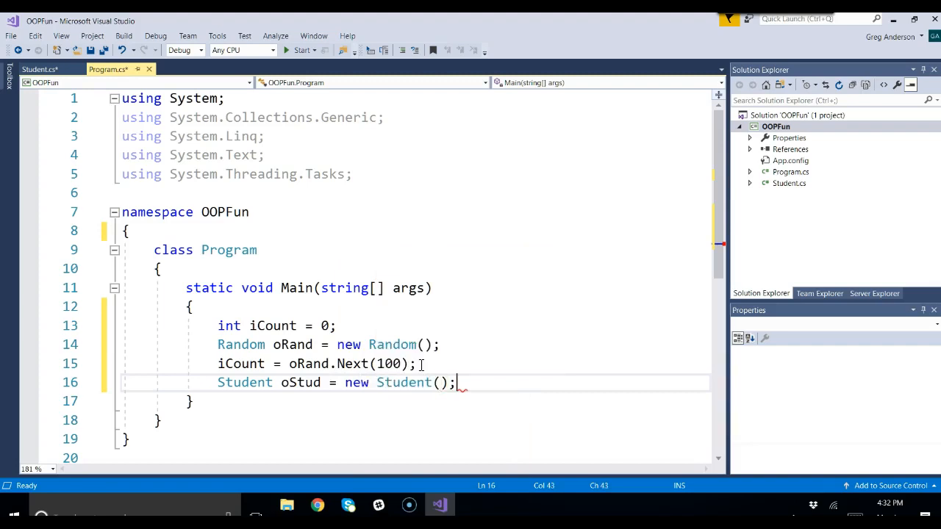
key("enter")
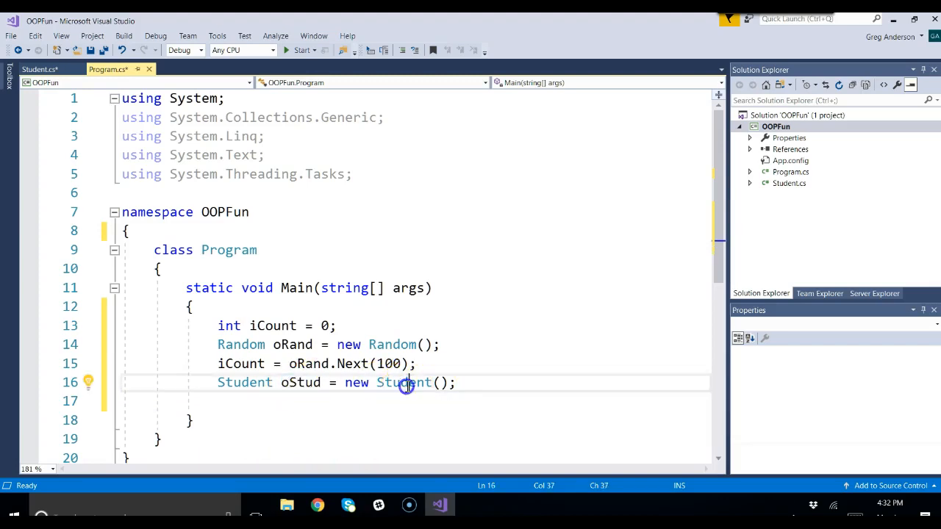
Highlight 'Student' and 'new' on line 16, then select Student.cs's four public fields
double_click(403, 382)
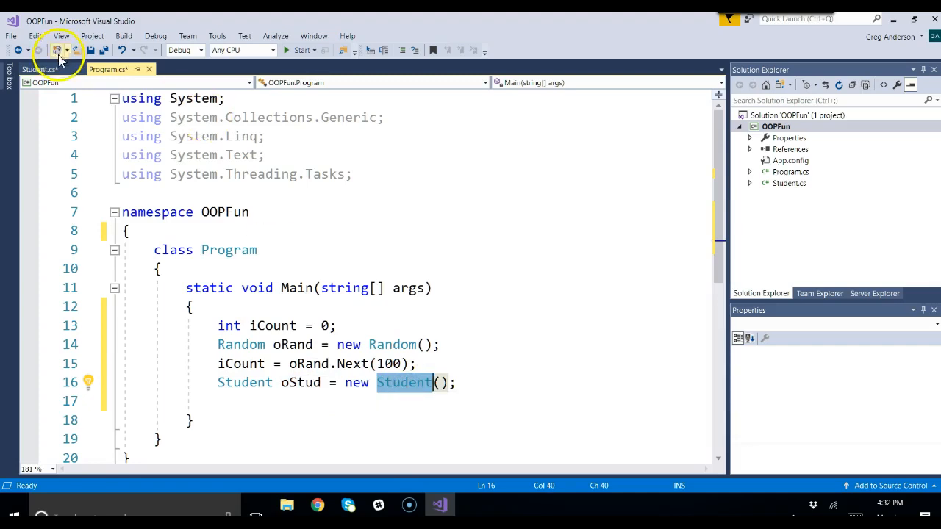
left_click(356, 382)
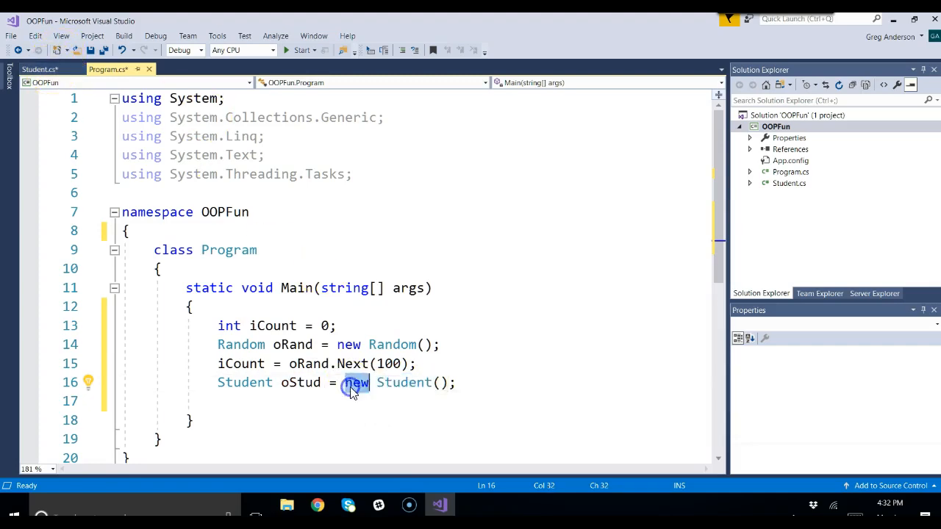
left_click(33, 69)
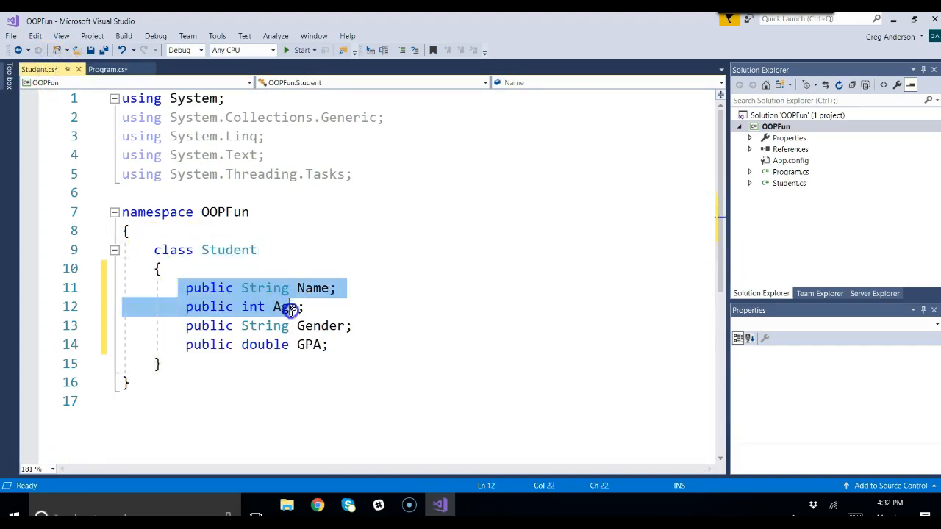
left_click_drag(287, 306, 342, 344)
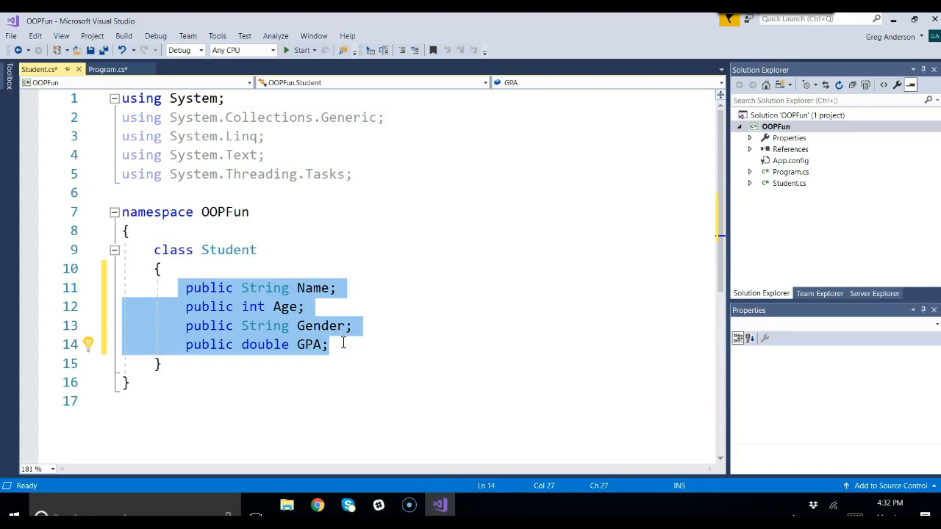
mouse_move(312, 287)
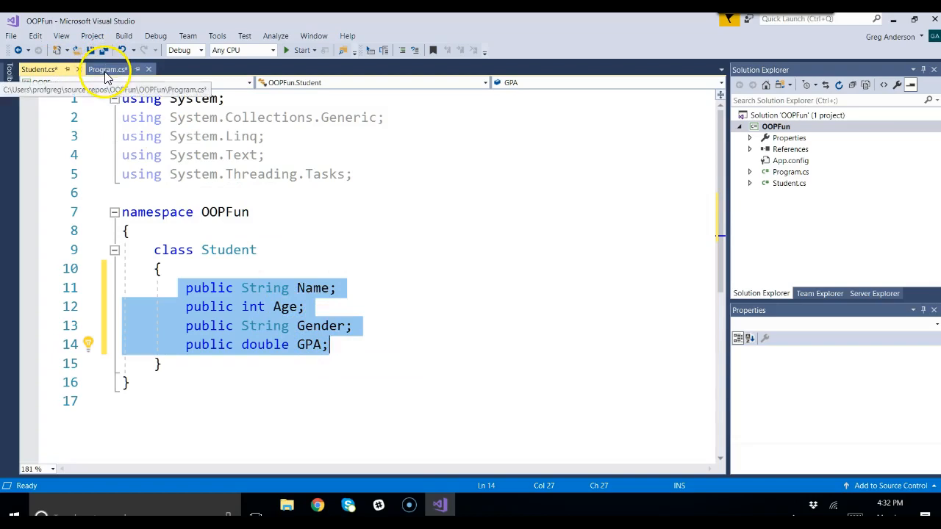
Back in Program.cs, set oStud.Name to "Mickey"
left_click(108, 69)
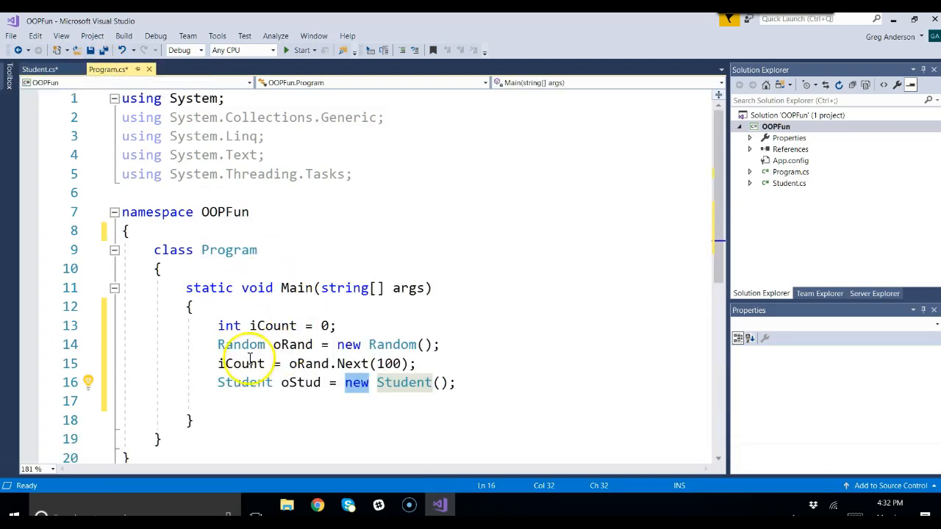
type("oStud")
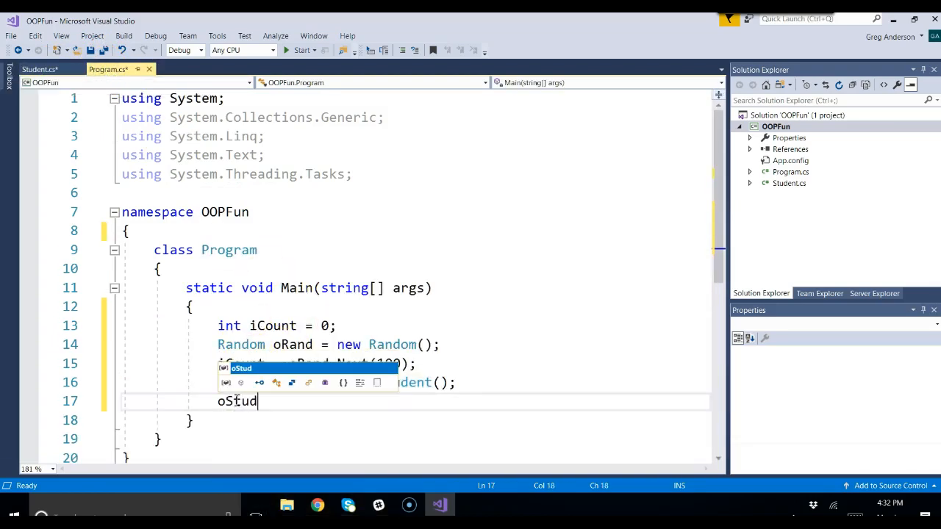
type(".Name")
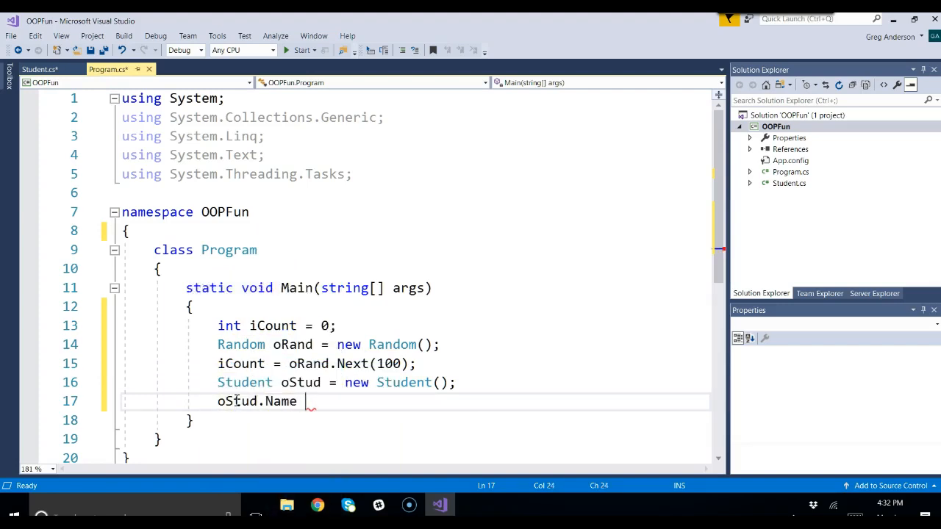
type("= \"Mick\"")
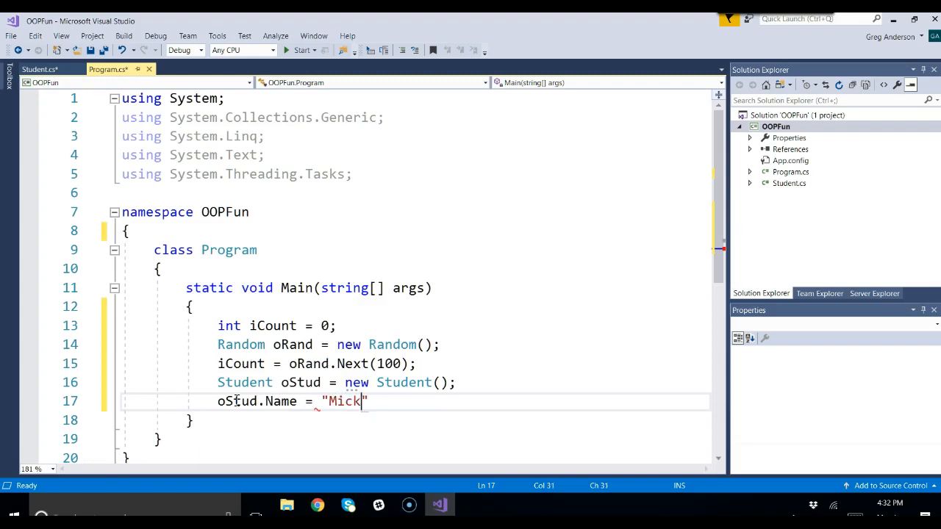
type("ey\";")
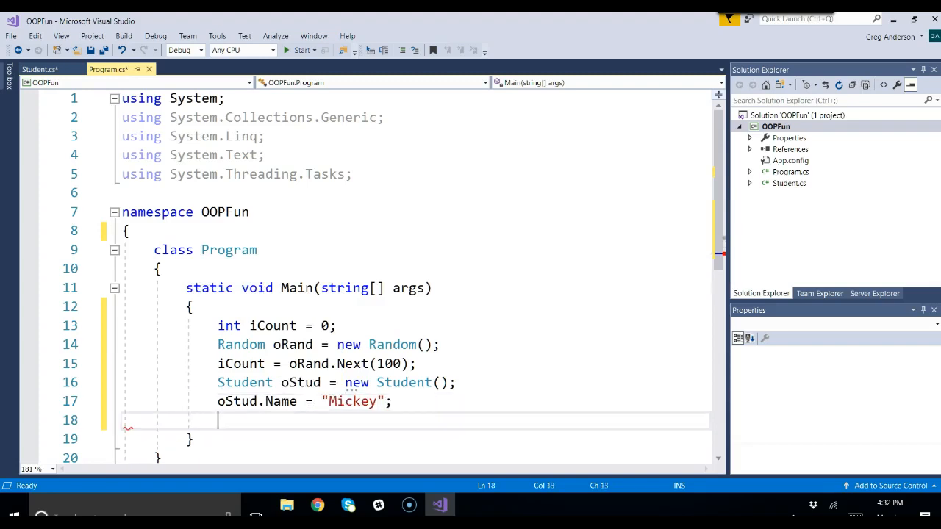
Set oStud's Age to 50, Gender to "M" and GPA to 4.00
type("oStud.A")
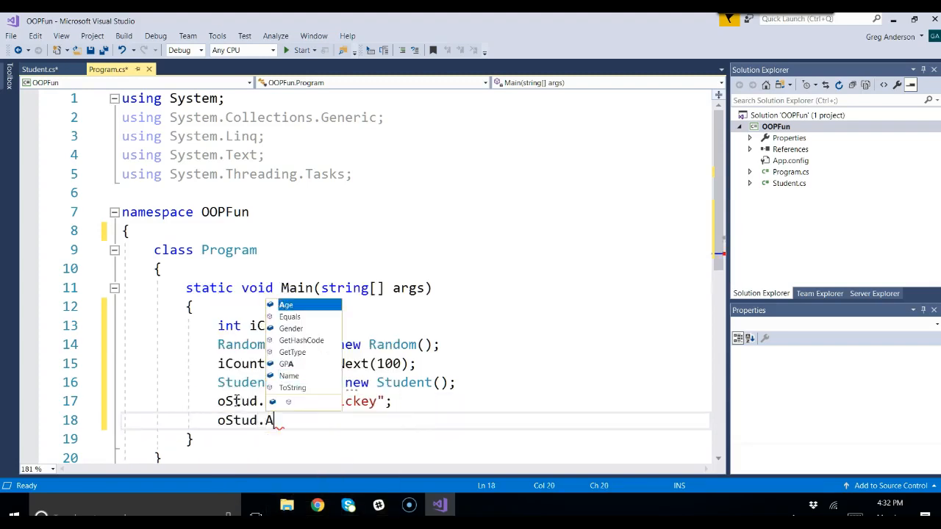
type("ge = 5")
type("oStud")
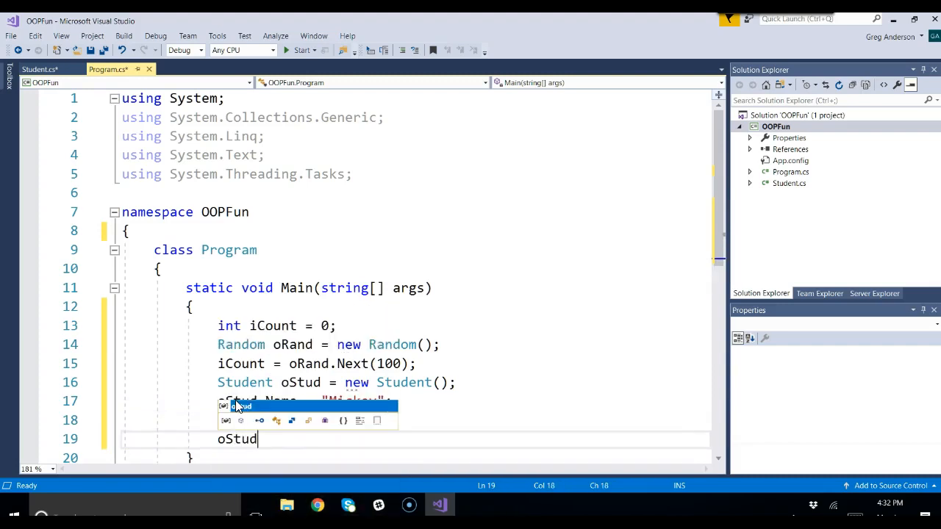
type(".Gender")
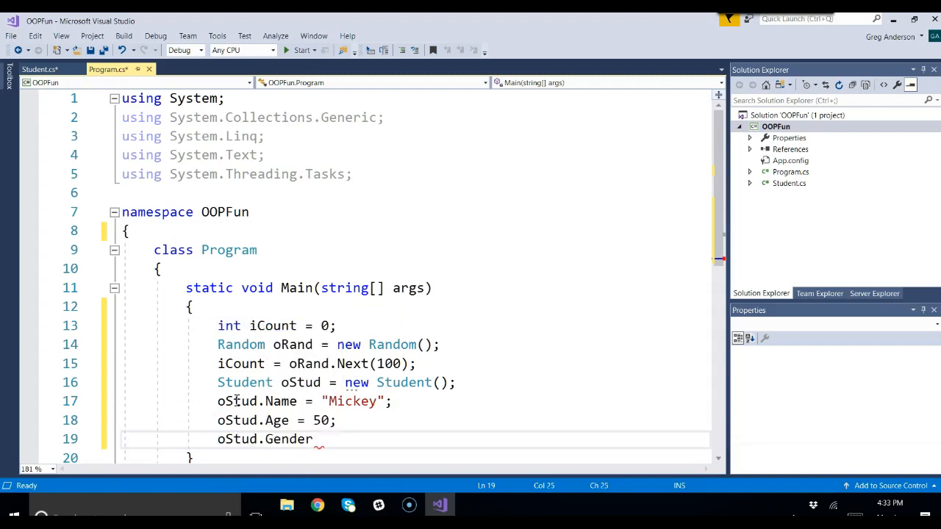
type("= \"\"")
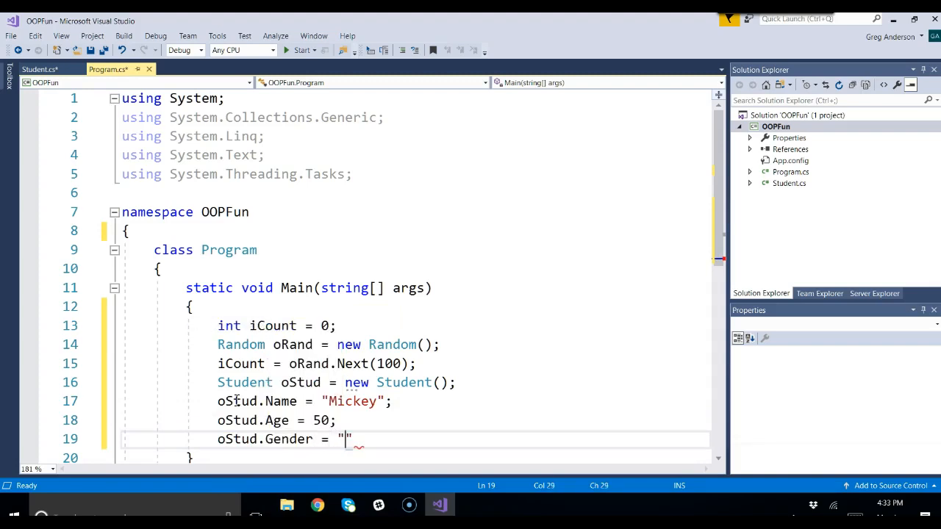
type("M")
type("oStud.GPA =")
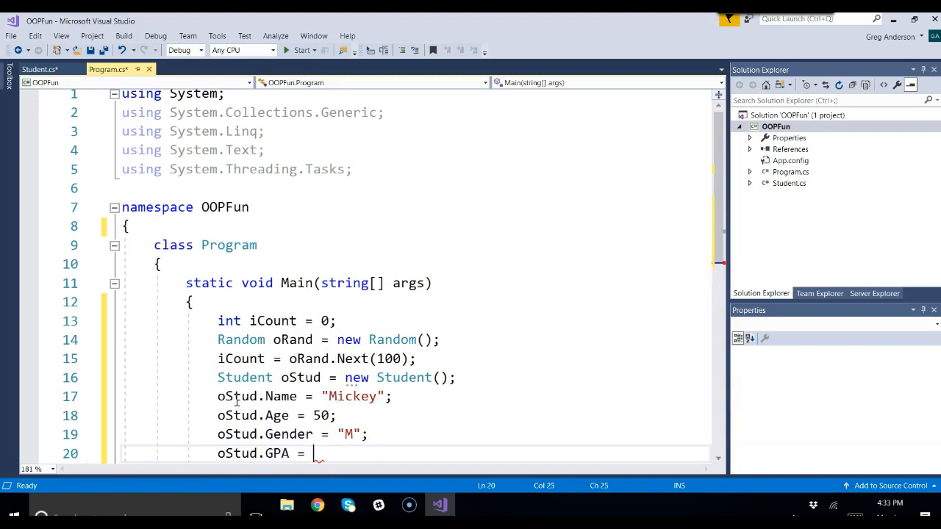
type("4.00;")
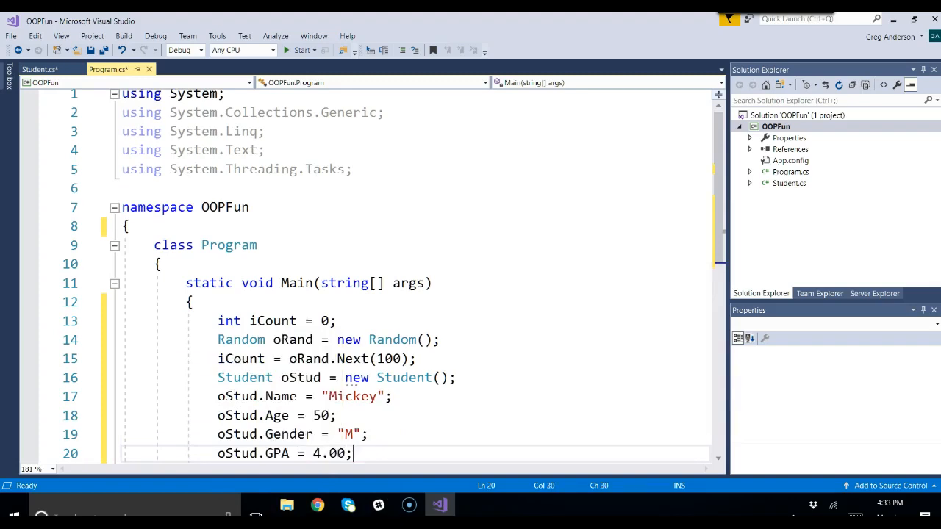
scroll("down", 3)
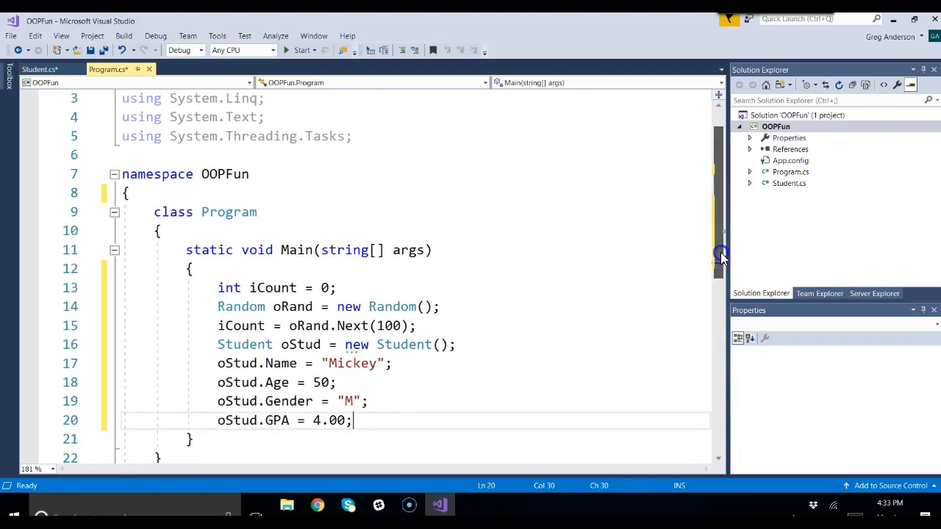
Select the four oStud assignment lines 17–20 for review, then deselect them
double_click(300, 344)
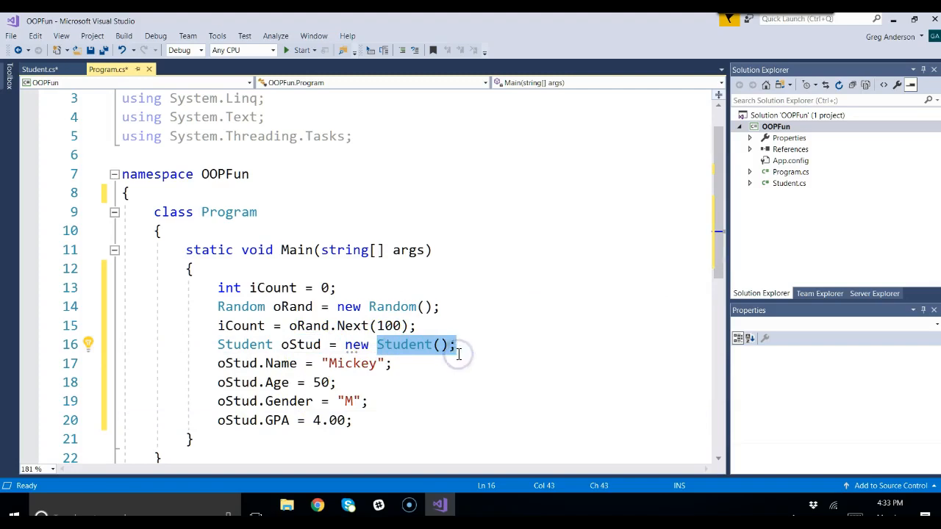
mouse_move(430, 377)
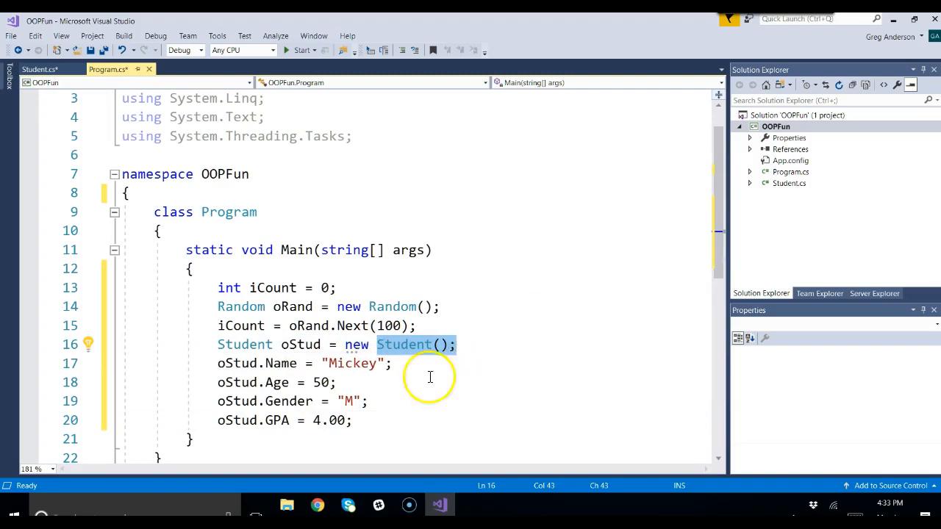
left_click(242, 364)
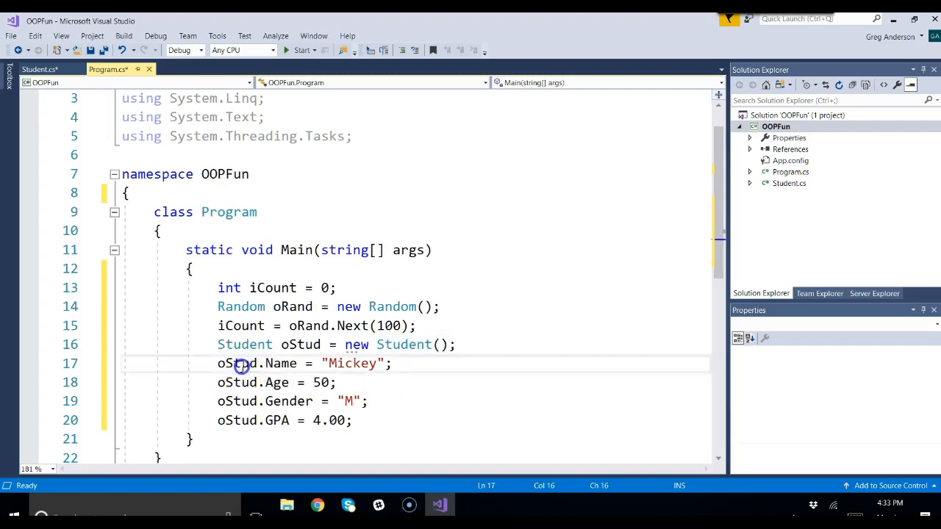
left_click(272, 363)
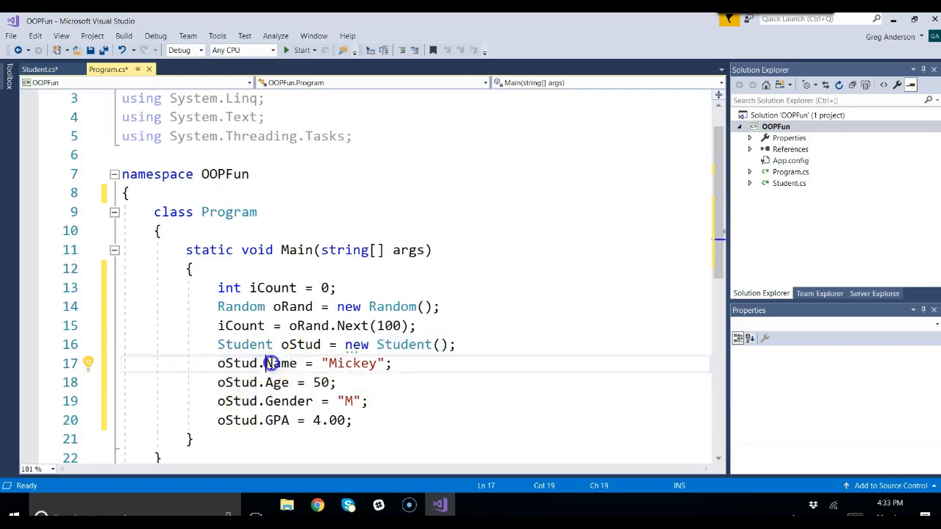
left_click_drag(264, 363, 352, 420)
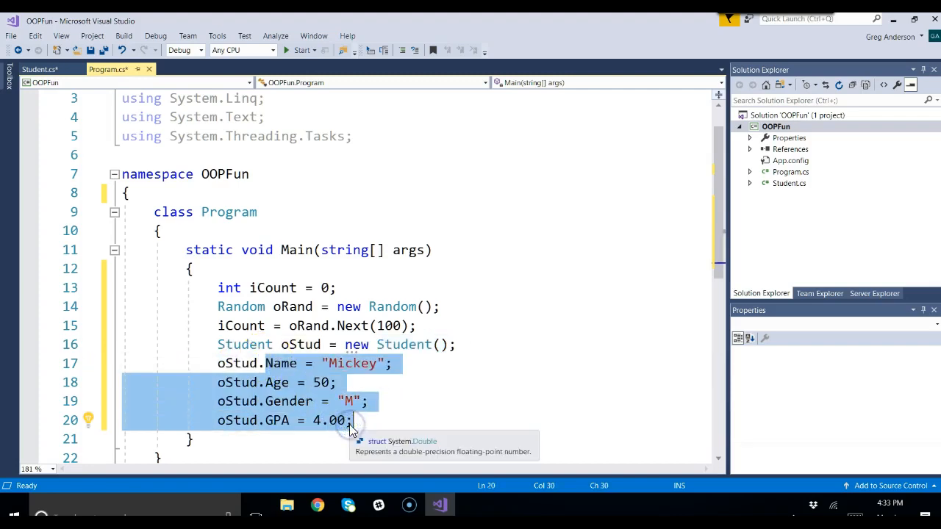
double_click(236, 363)
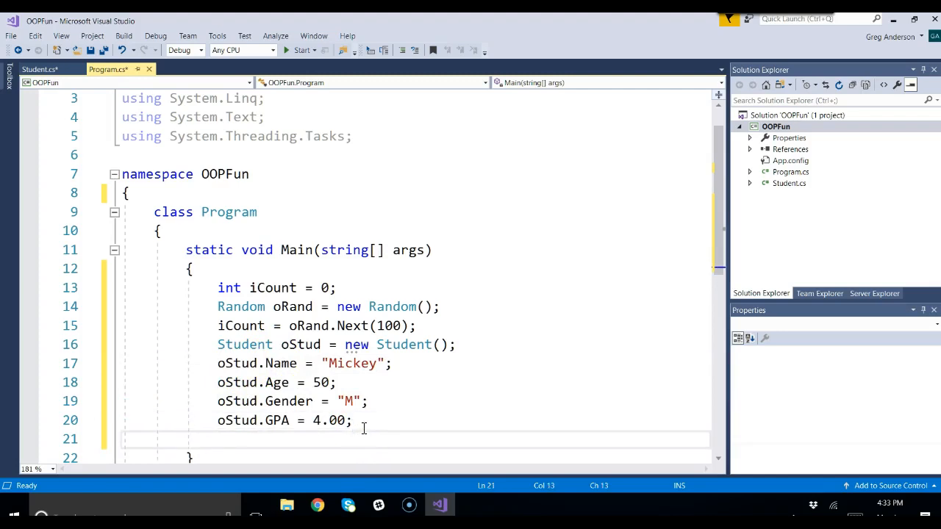
Write Console.WriteLine(oStud.Name); and Console.ReadLine(); in Main
type("Console.wi")
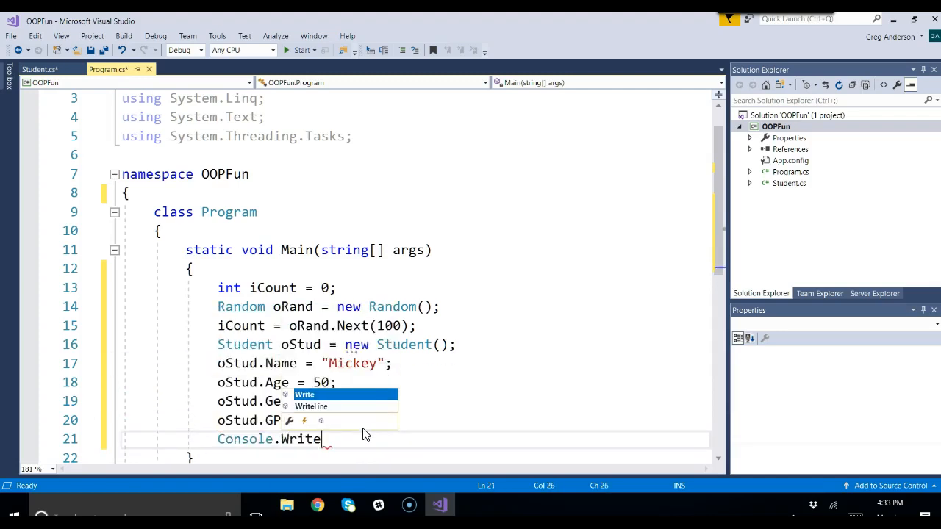
type("Line")
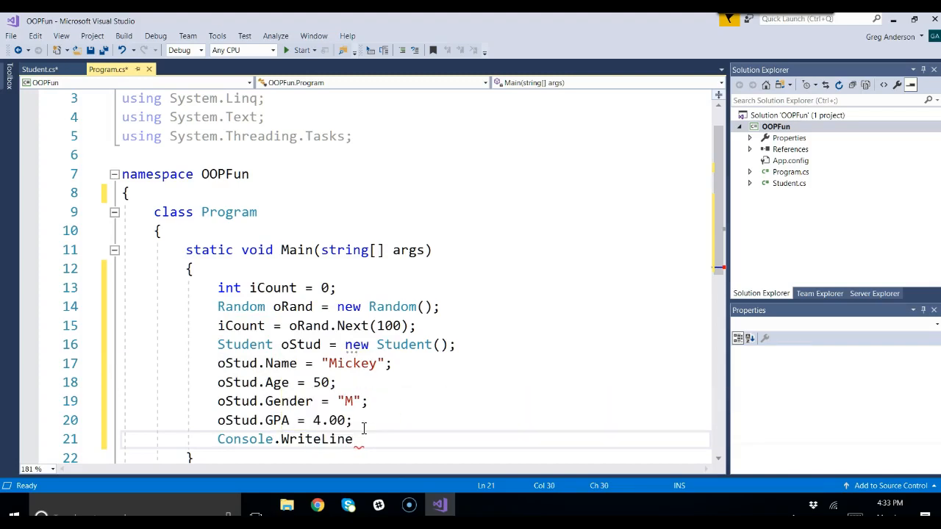
type("(")
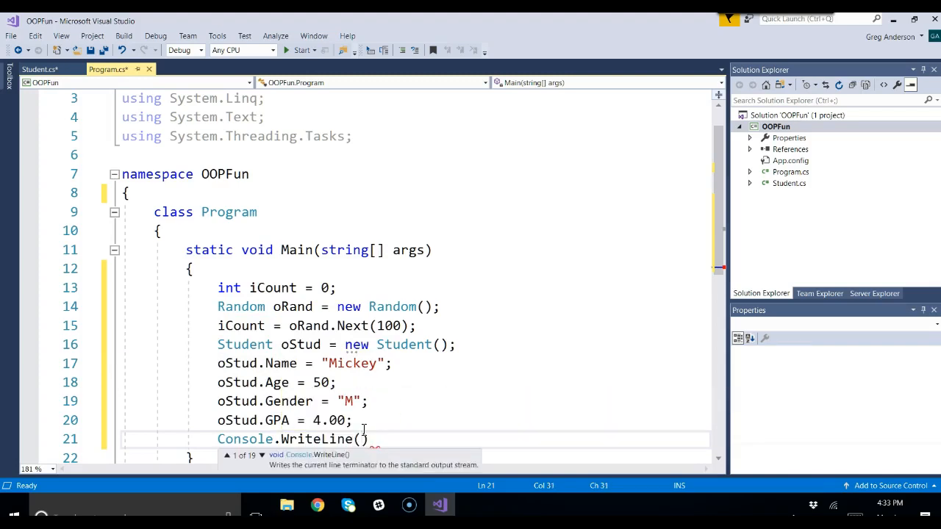
type("oStud")
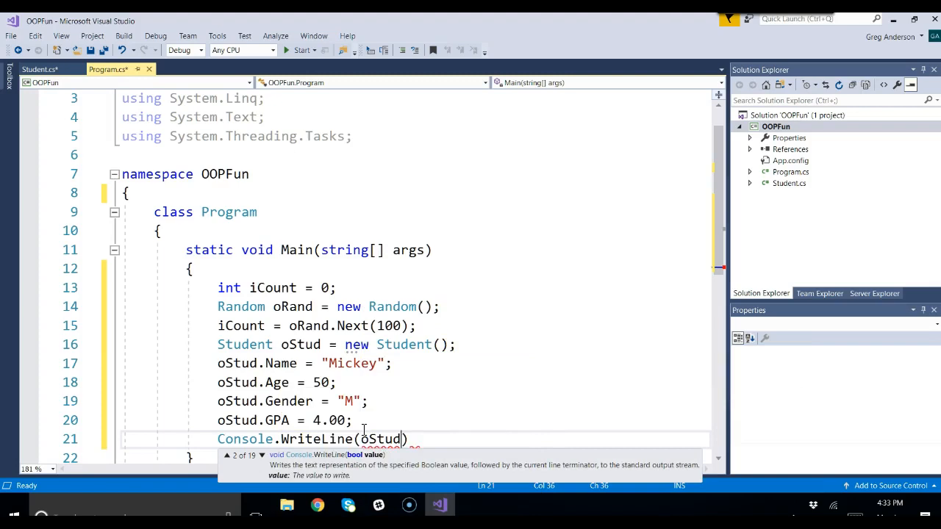
type(".Name")
type("Console.ReadLine();")
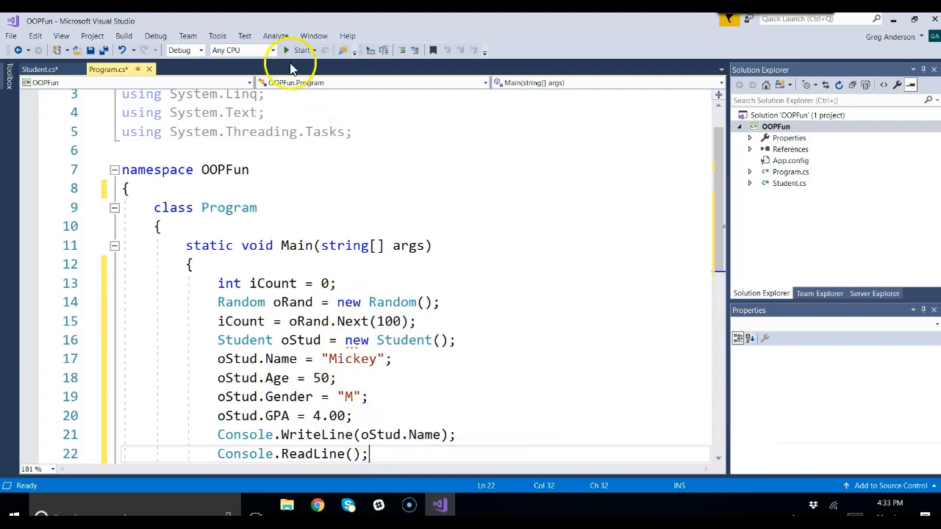
Build and run OOPFun, check it prints 'Mickey', then close the console and Output pane
left_click(299, 50)
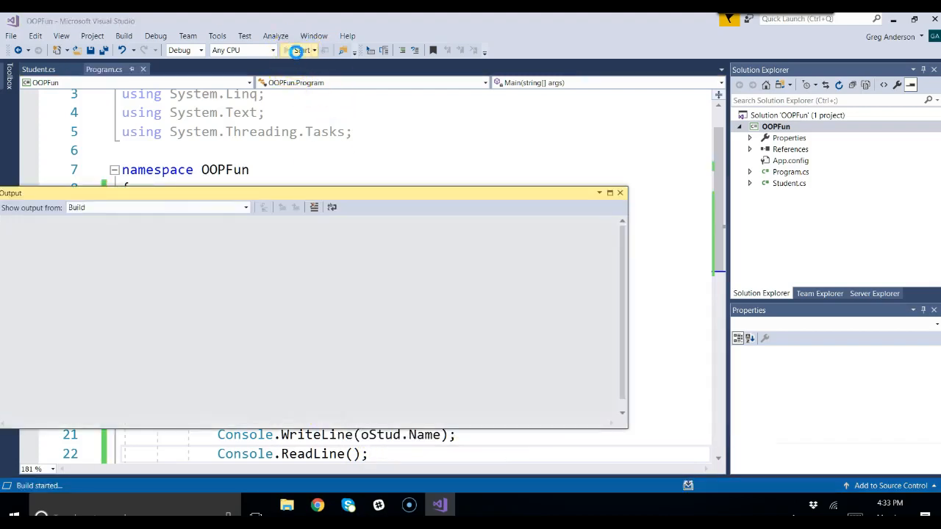
left_click(299, 50)
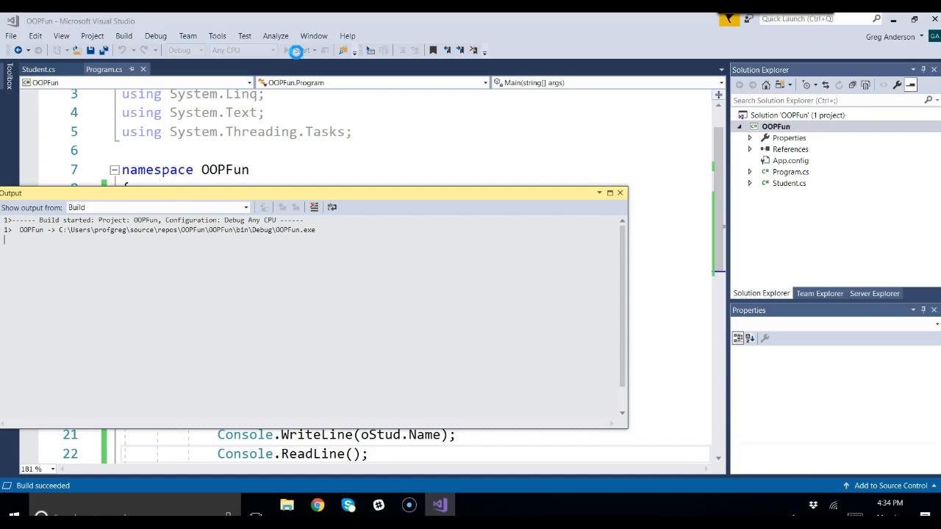
left_click(301, 50)
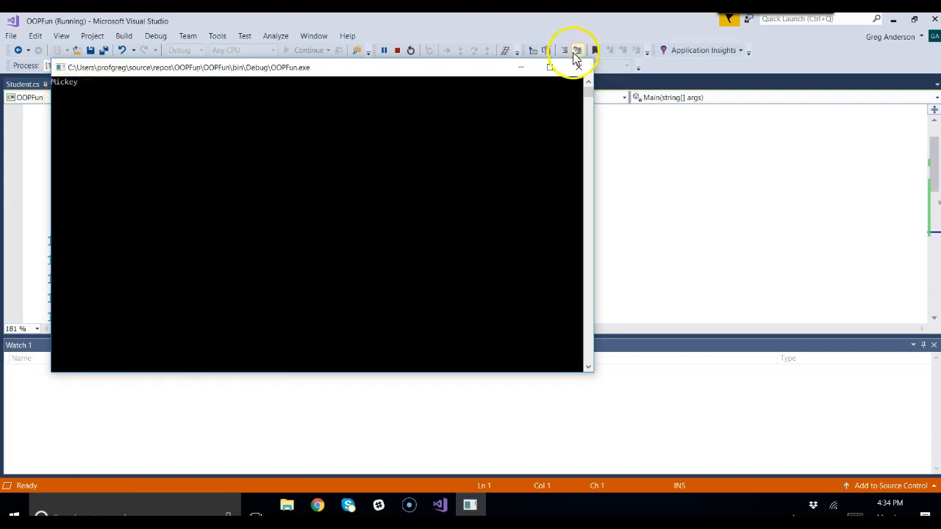
left_click(576, 50)
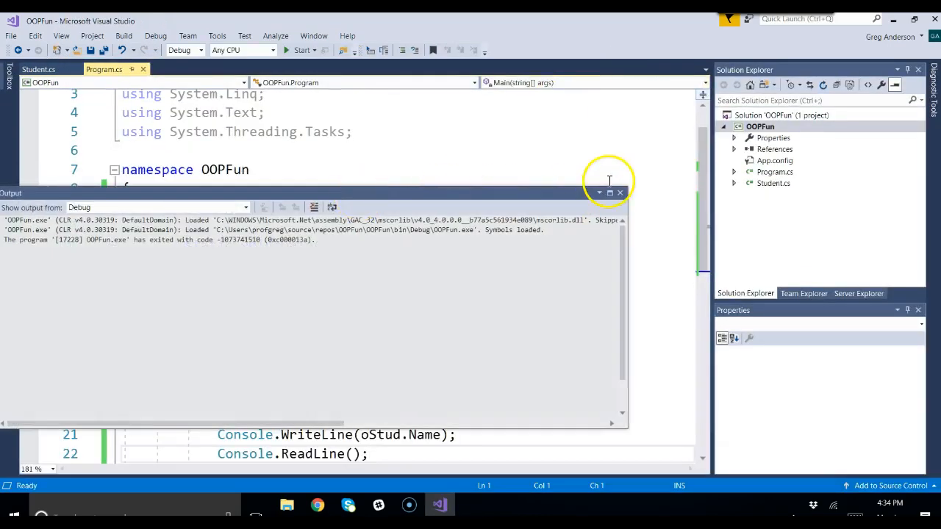
left_click(620, 193)
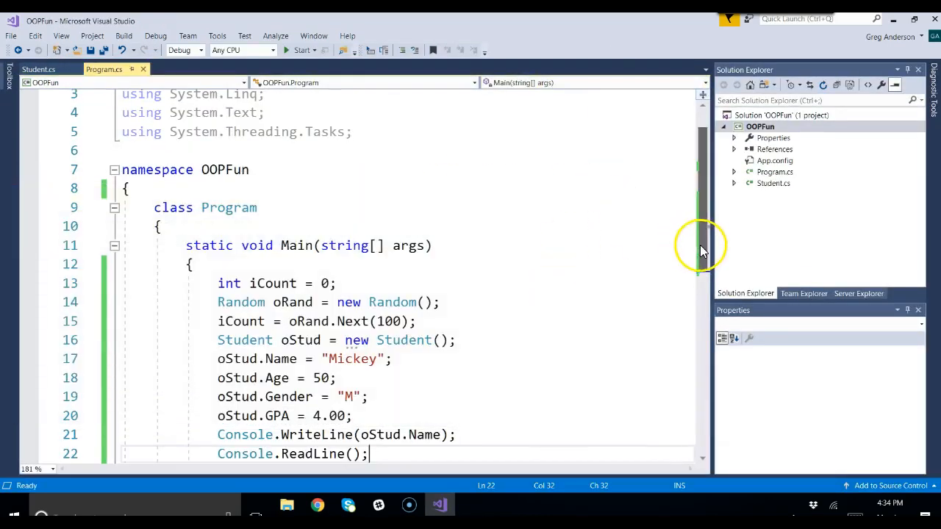
scroll("down", 3)
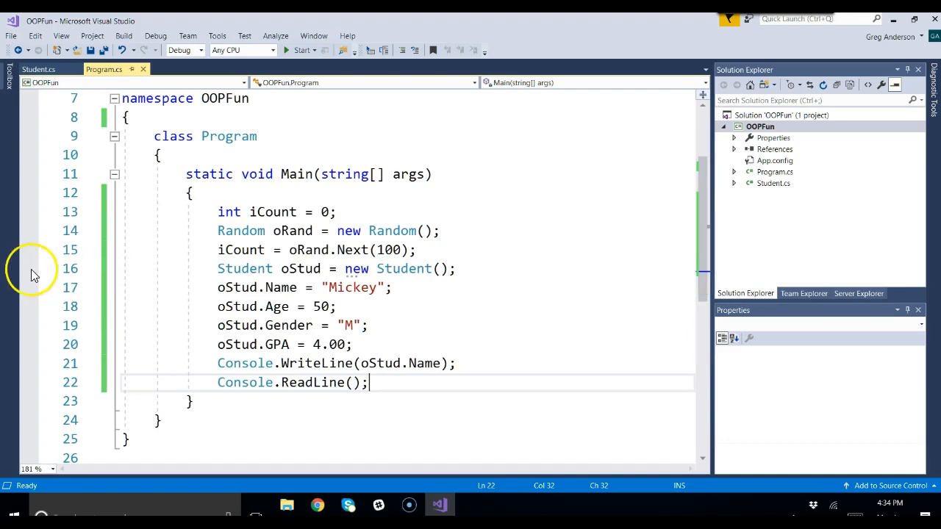
Set a breakpoint on line 16's Student oStud creation and start debugging to pause there
left_click(30, 268)
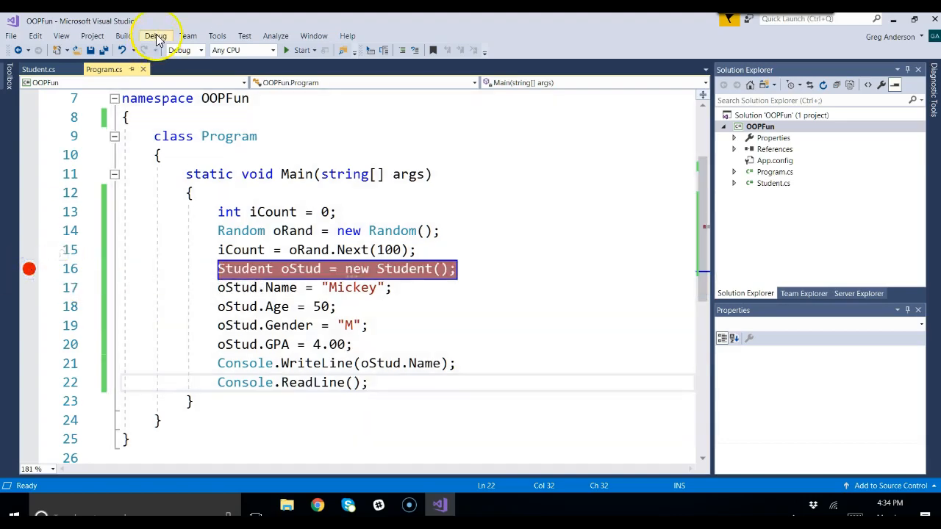
left_click(155, 35)
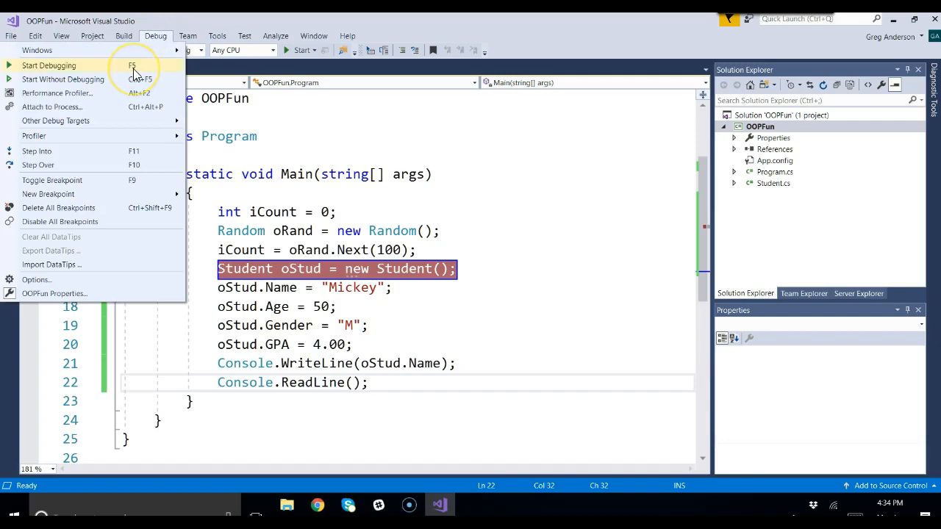
left_click(49, 66)
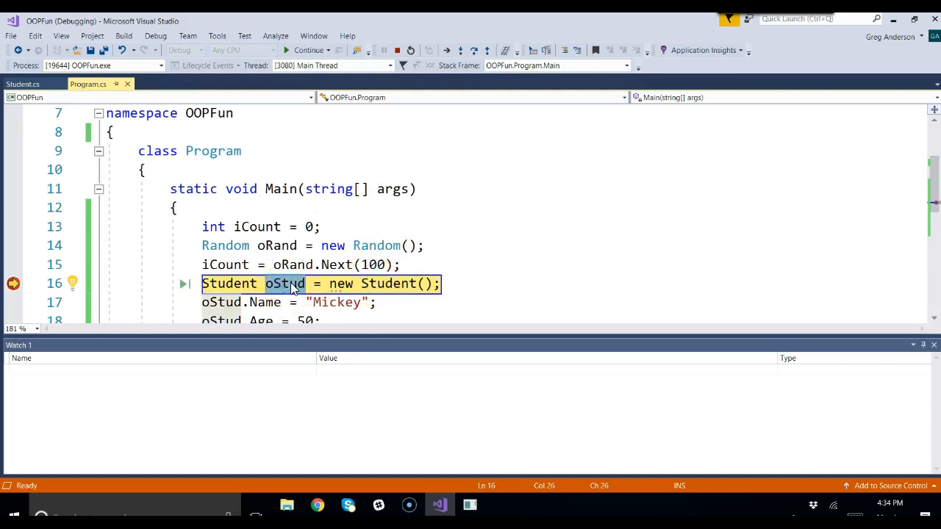
Add oStud to the Watch window via its context menu, showing null of type OOPFun.Student
right_click(272, 283)
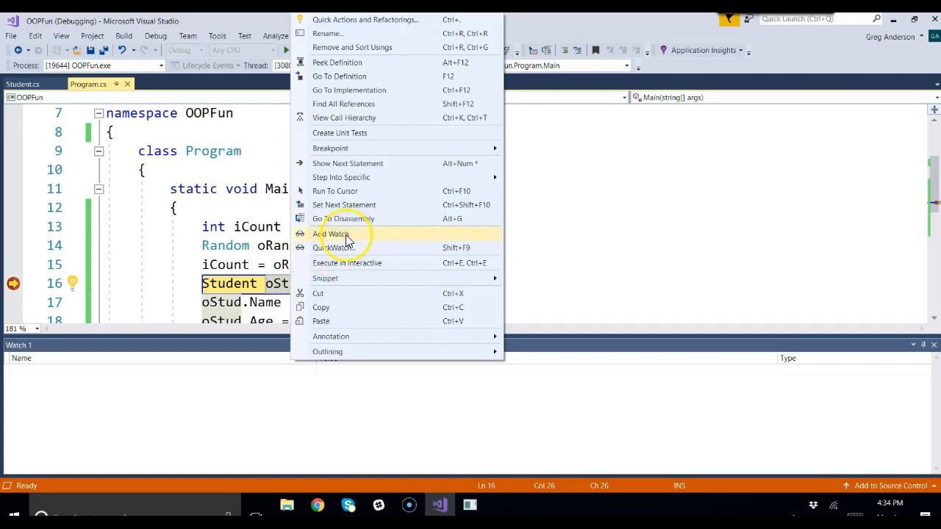
left_click(332, 234)
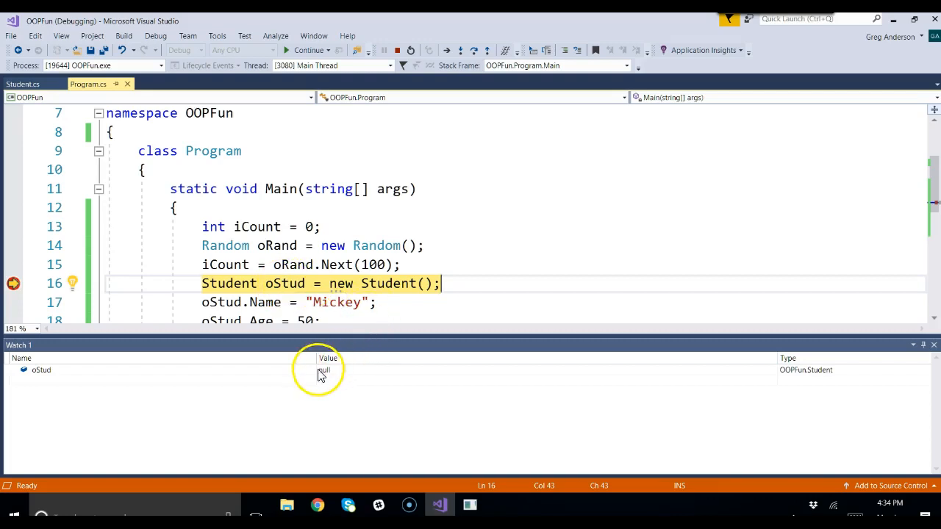
mouse_move(326, 379)
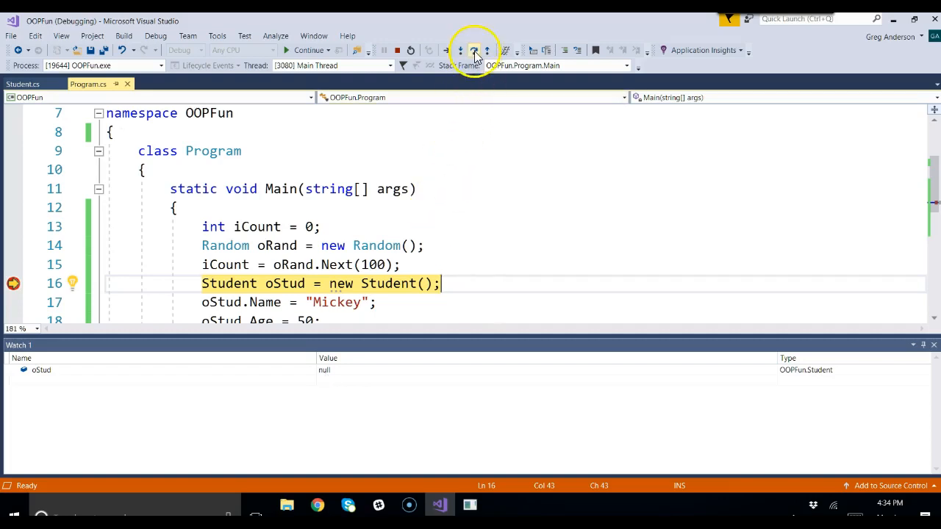
mouse_move(474, 50)
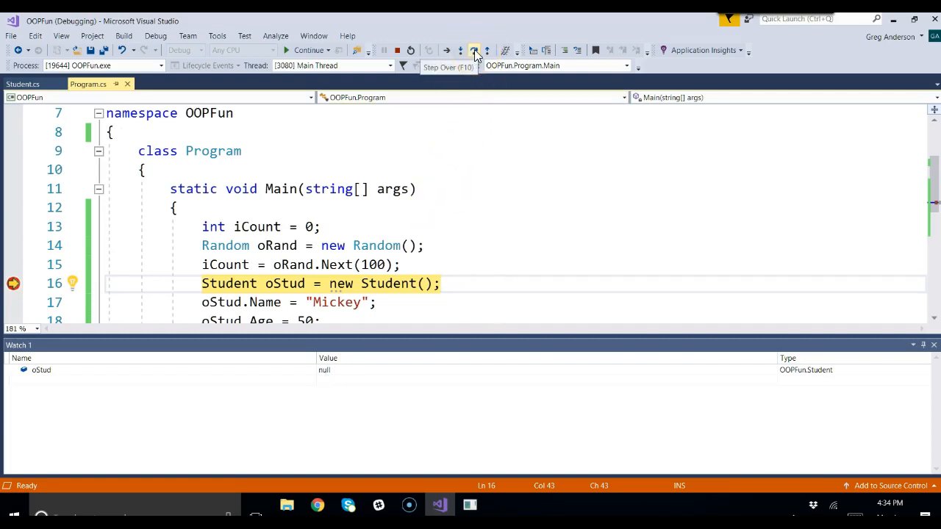
Step over to line 17 and expand oStud's watch to show Age, GPA, Gender and Name defaults
left_click(474, 50)
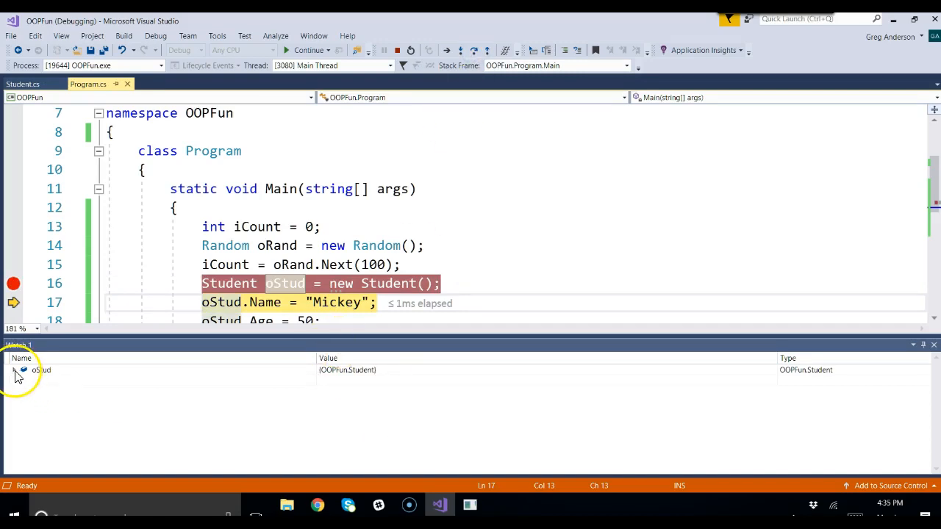
left_click(24, 370)
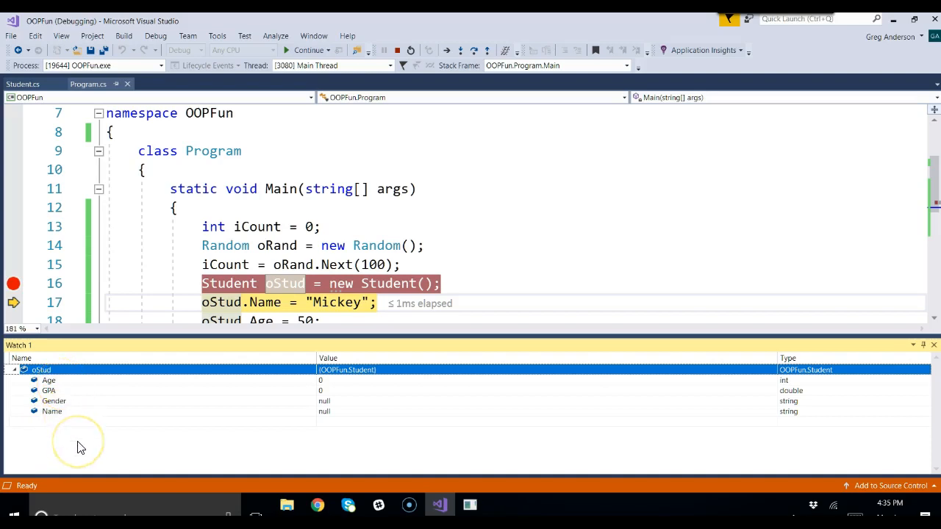
mouse_move(143, 421)
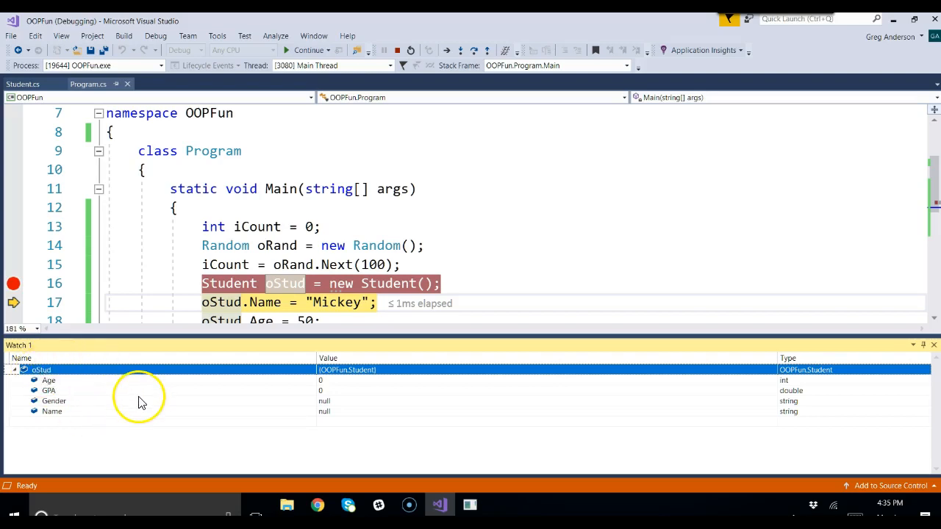
mouse_move(410, 46)
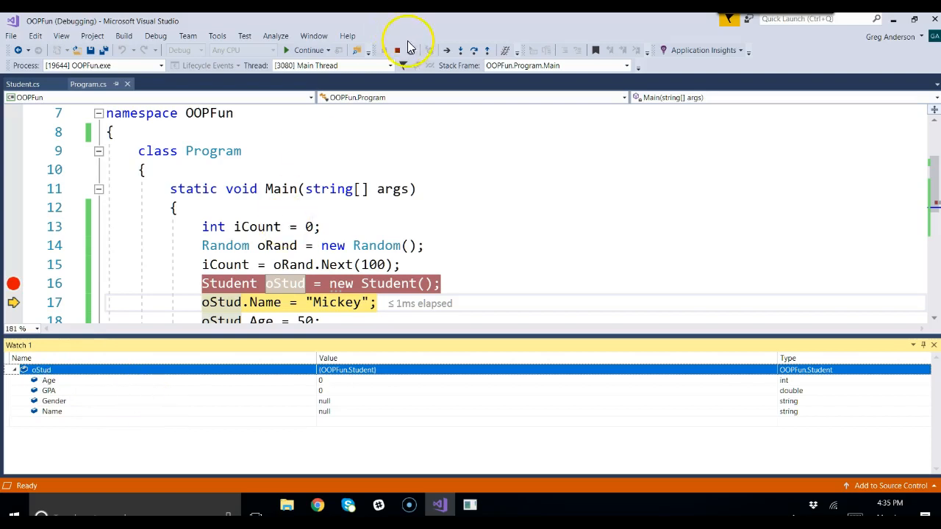
mouse_move(399, 50)
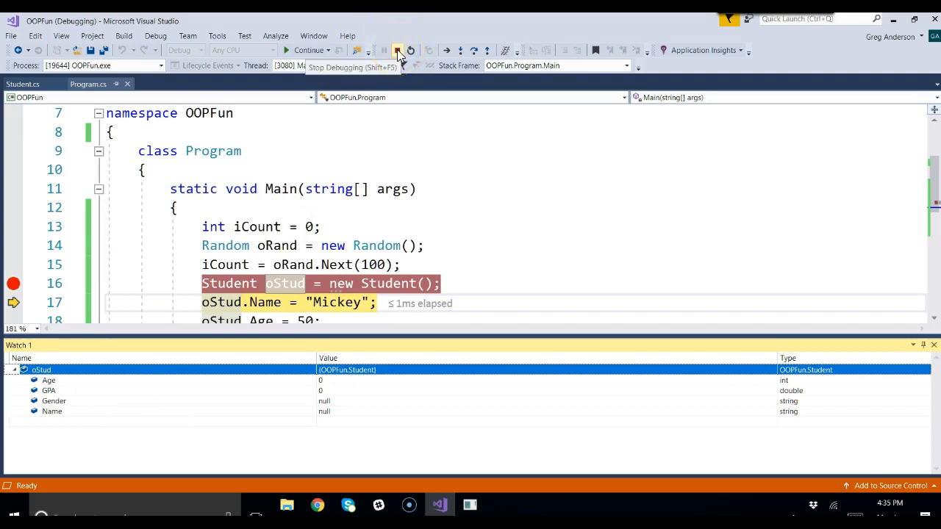